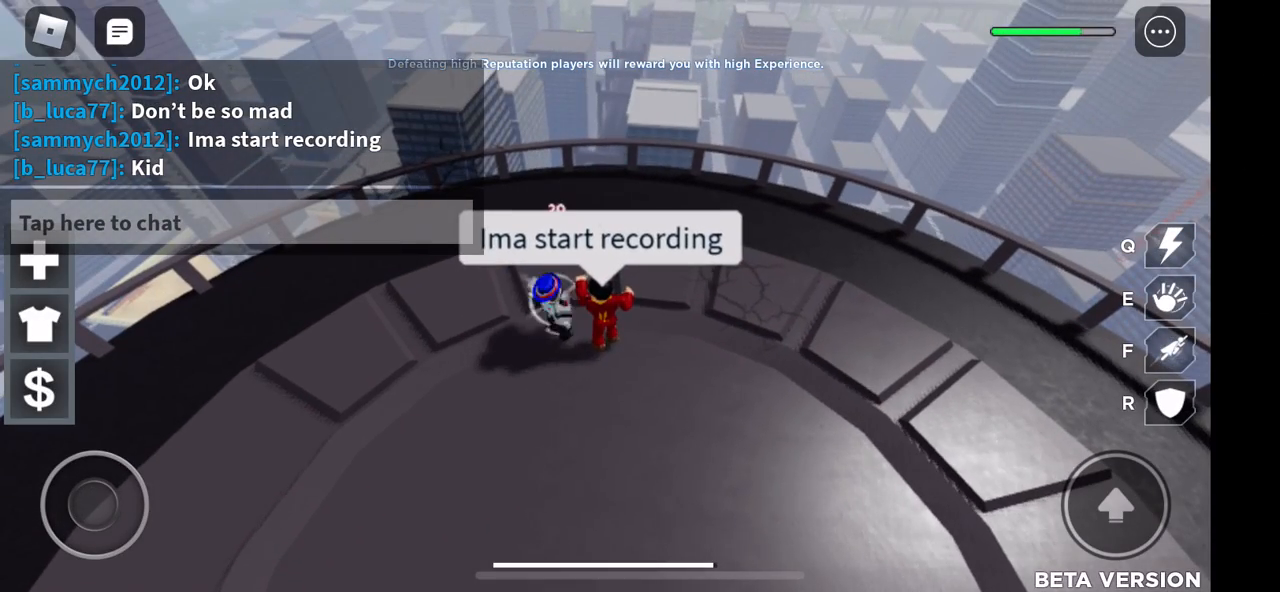
- Send 'Hi guys' in chat and start typing a message beginning 'Today'
{"action": "left_click", "coordinate": [100, 222]}
{"action": "type", "text": "Today"}
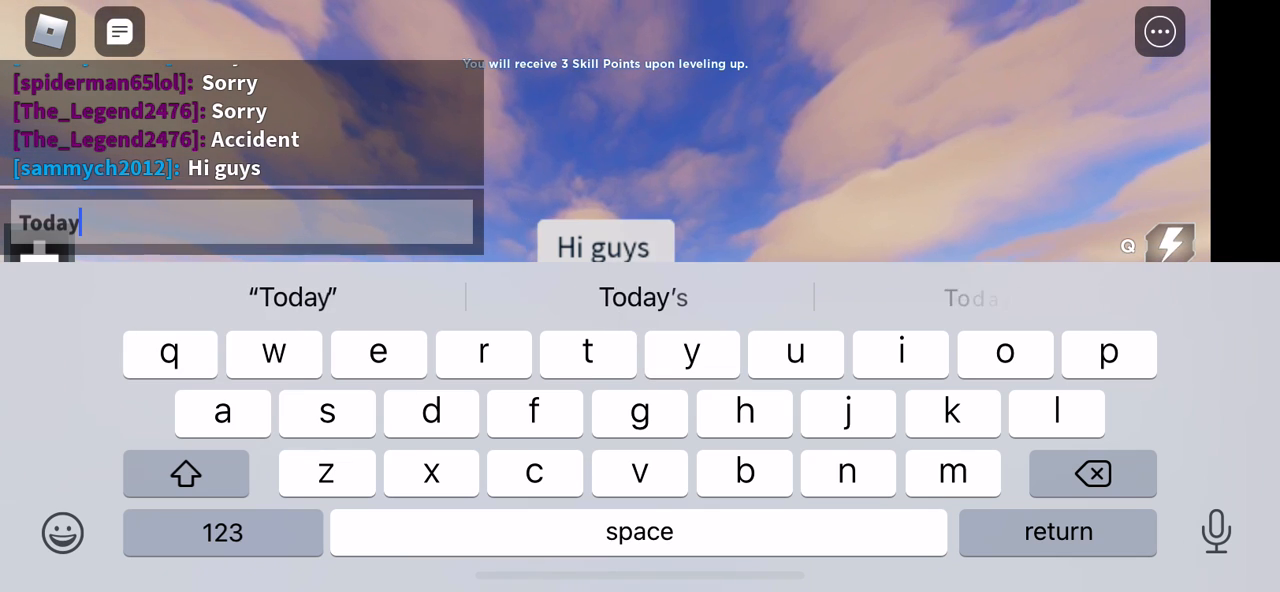
- Finish and send the 'Today we are playing…' chat message
{"action": "type", "text": "we"}
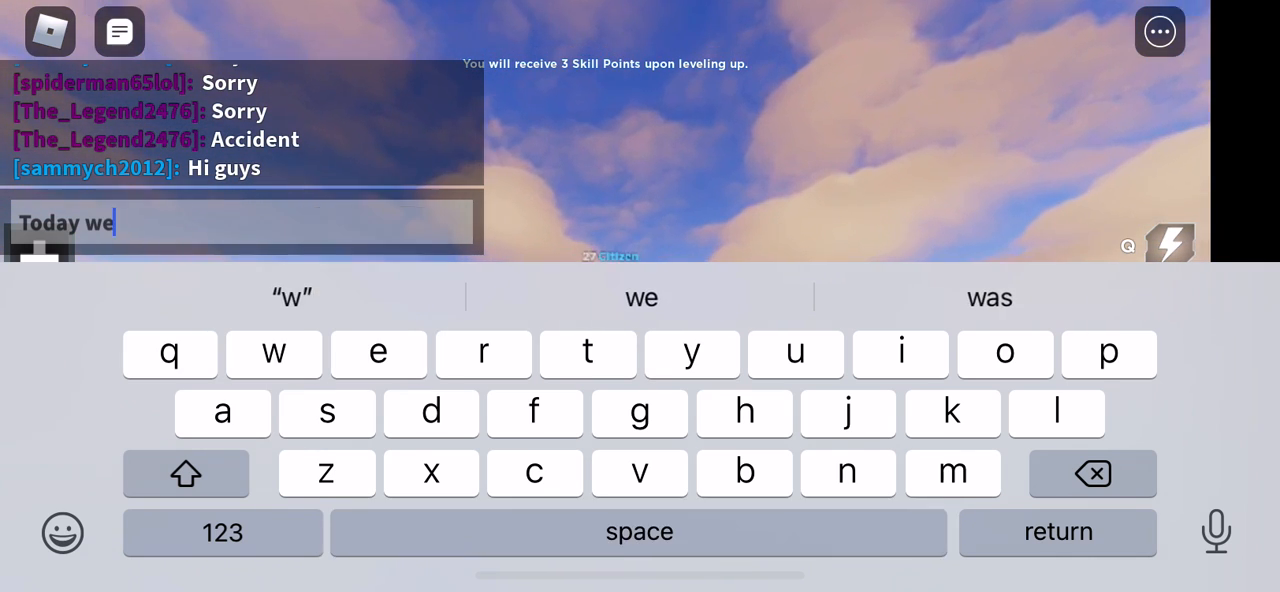
{"action": "type", "text": "are playing age of h"}
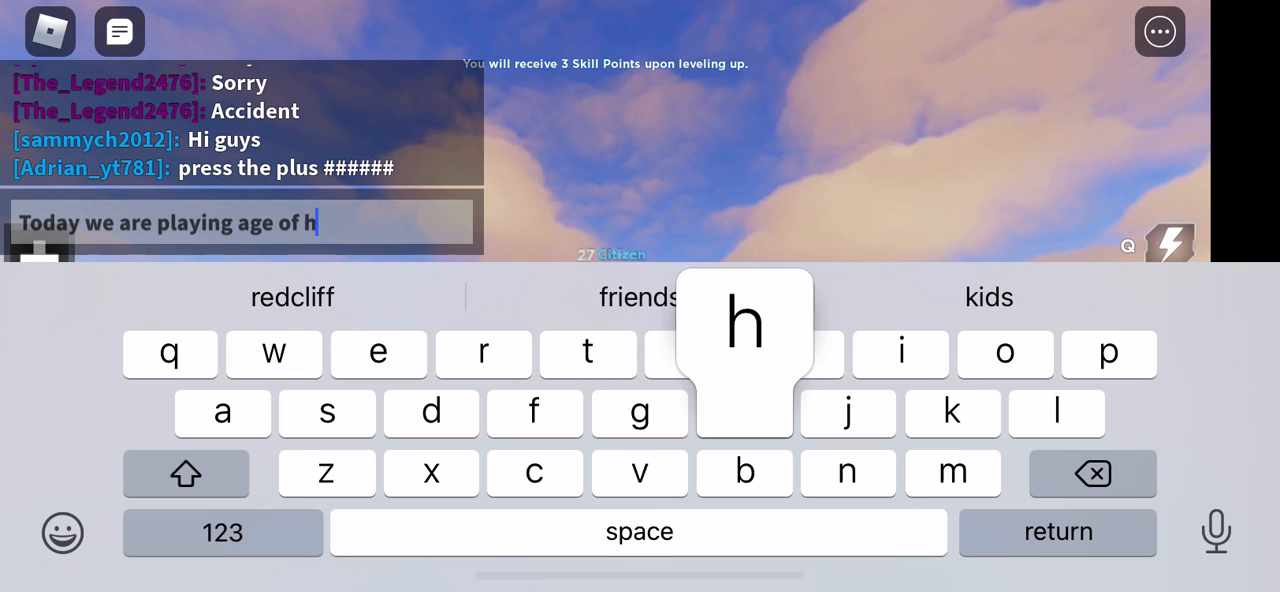
{"action": "key", "text": "return"}
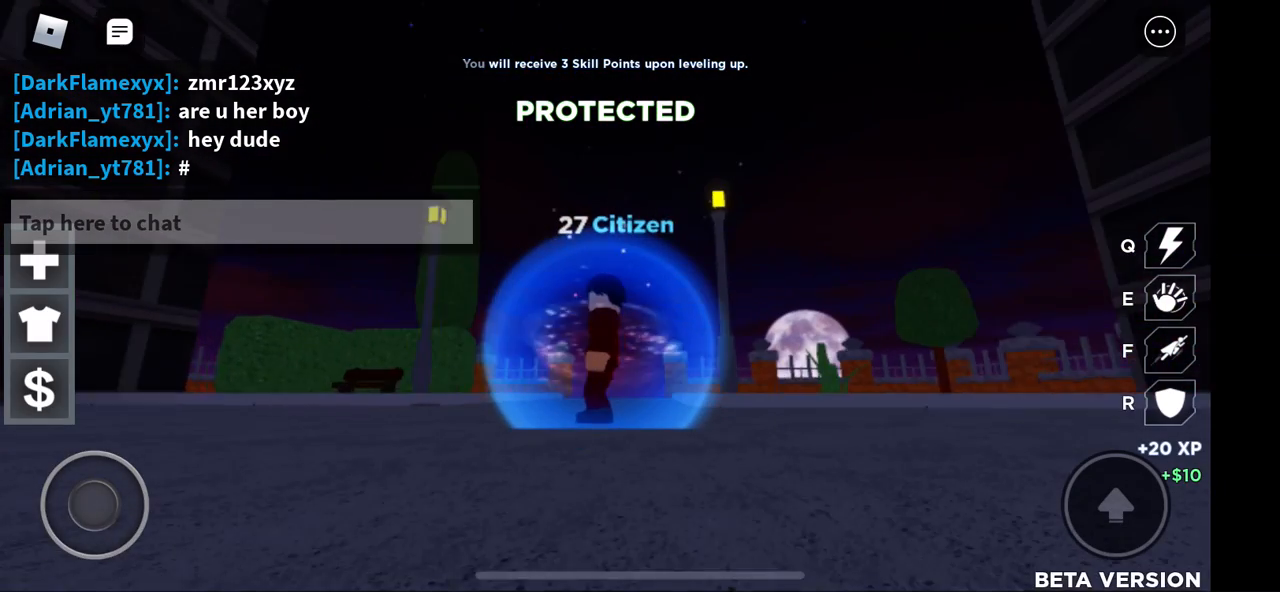
- After earning 20 XP and $10, bring up the chat keyboard for a new message
{"action": "left_click", "coordinate": [240, 222]}
{"action": "type", "text": "Everyone go to"}
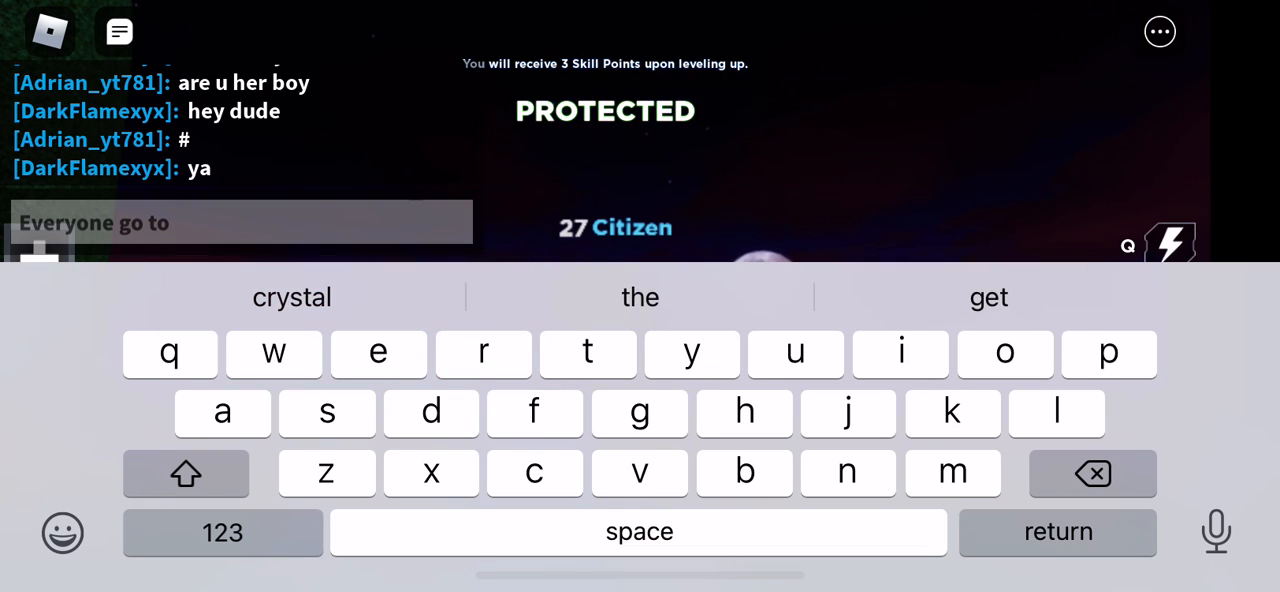
- Reword the chat draft from 'Everyone go to' to 'Everyone w…'
{"action": "type", "text": "yellow"}
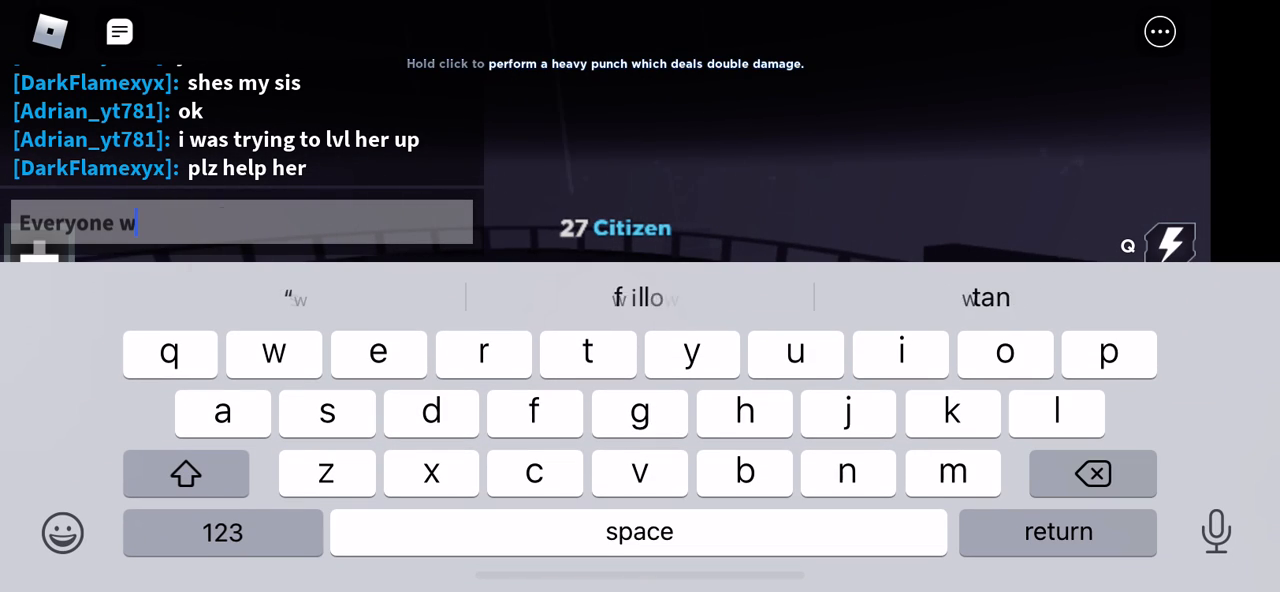
- Send the invite to the yellow and black building, fixing a typo, then open Upgrades
{"action": "type", "text": "ho wants to be"}
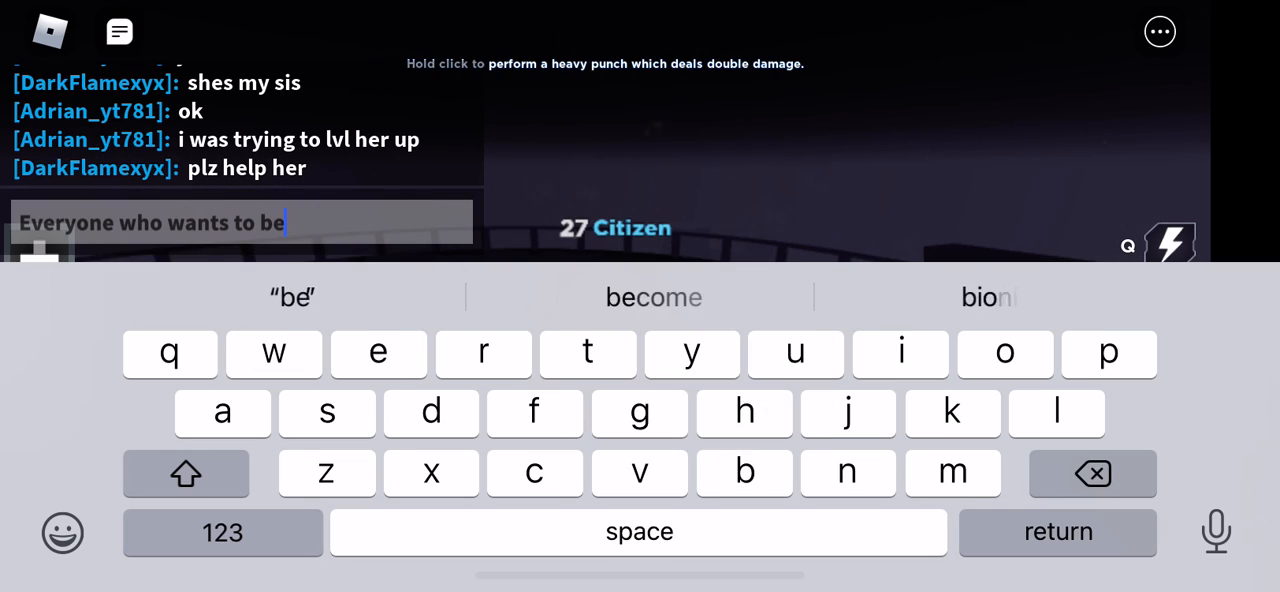
{"action": "type", "text": "in a gid"}
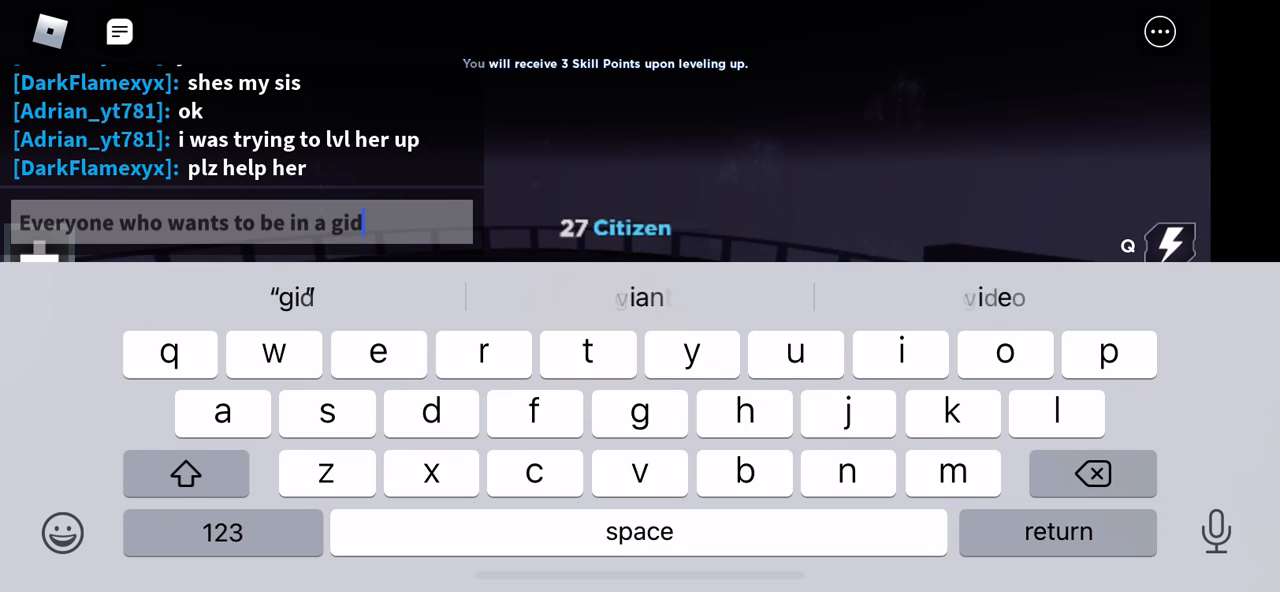
{"action": "left_click", "coordinate": [900, 353]}
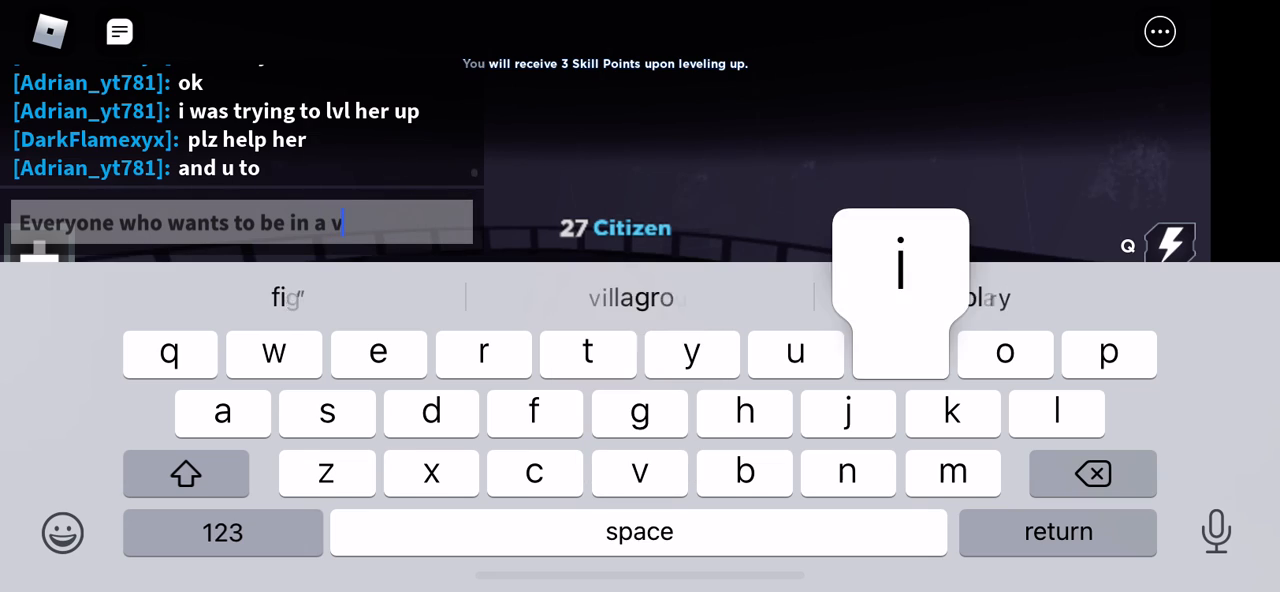
{"action": "left_click", "coordinate": [900, 352]}
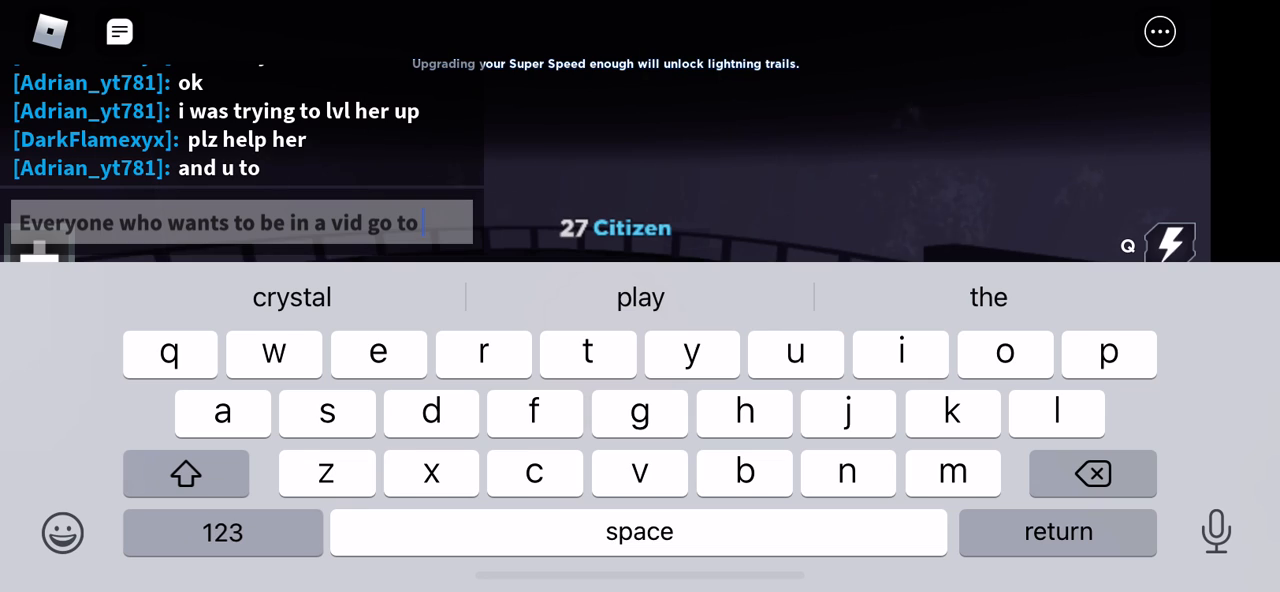
{"action": "type", "text": "yellow and black building"}
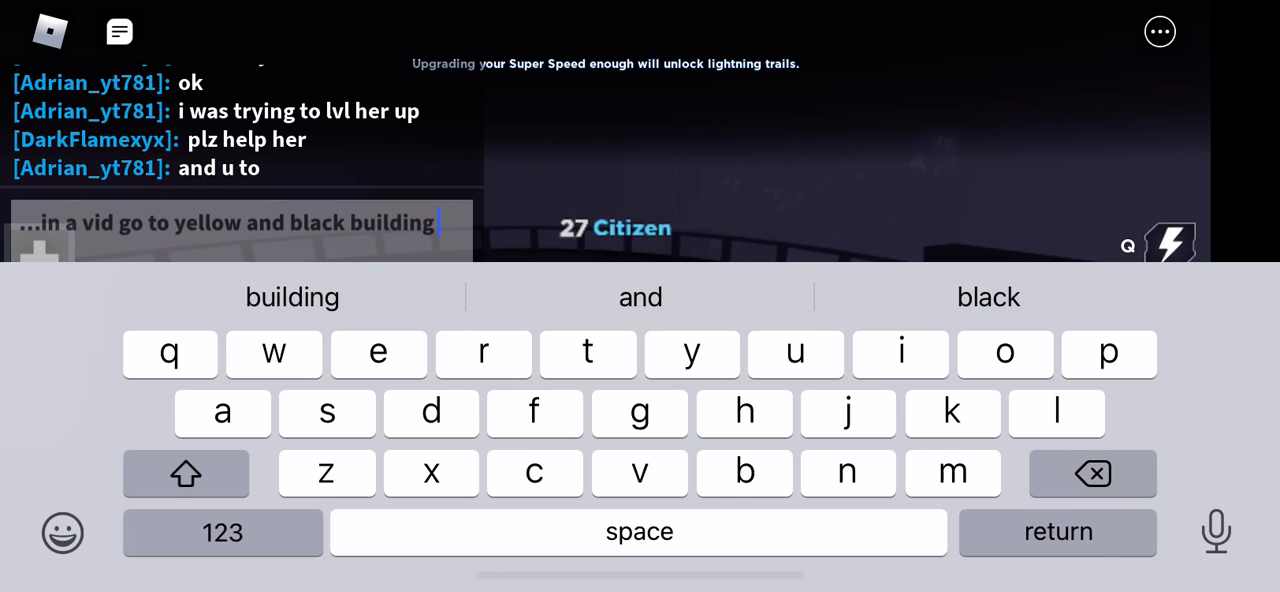
{"action": "key", "text": "return"}
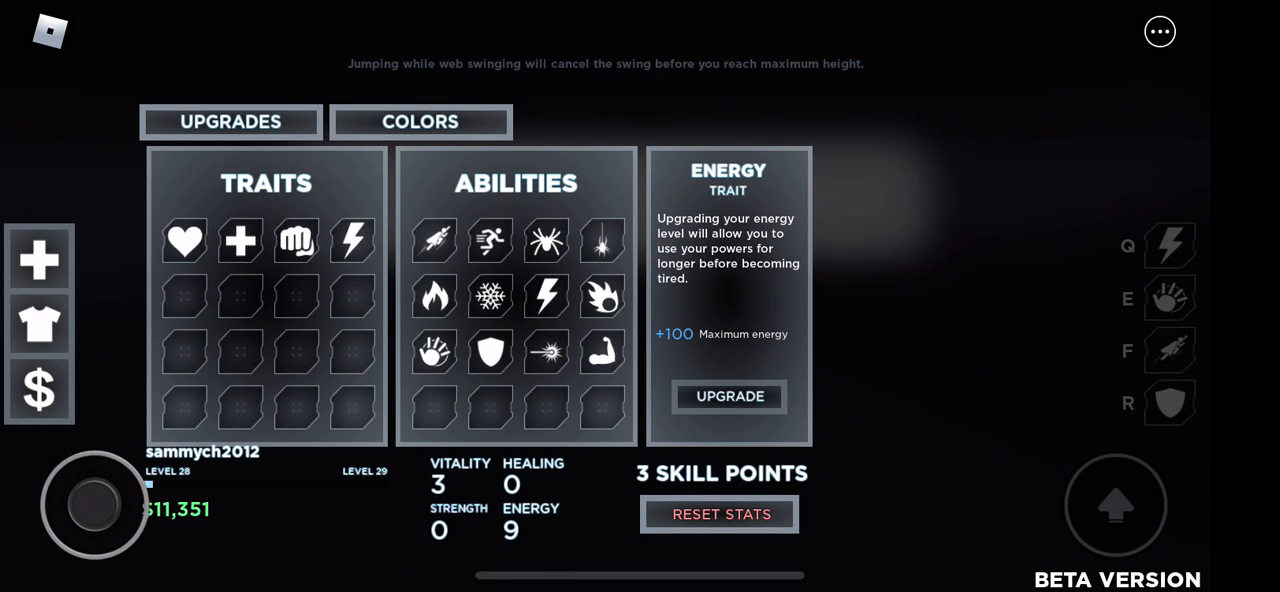
- Read the Healing trait details, then close the Upgrades panel
{"action": "left_click", "coordinate": [240, 242]}
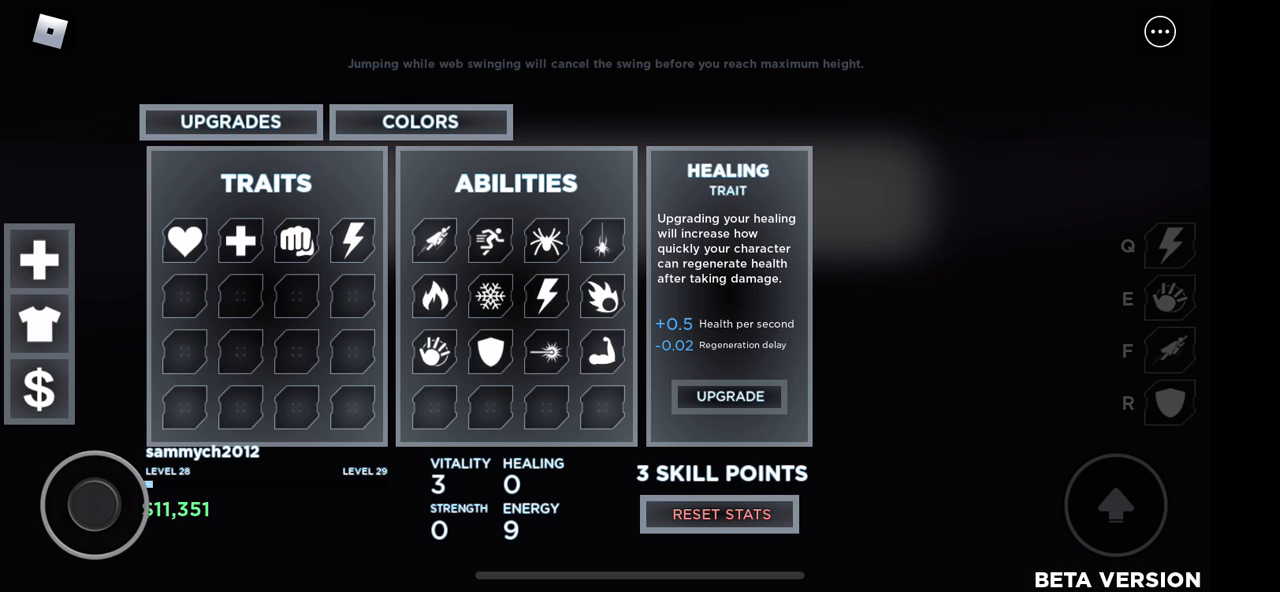
{"action": "left_click", "coordinate": [184, 241]}
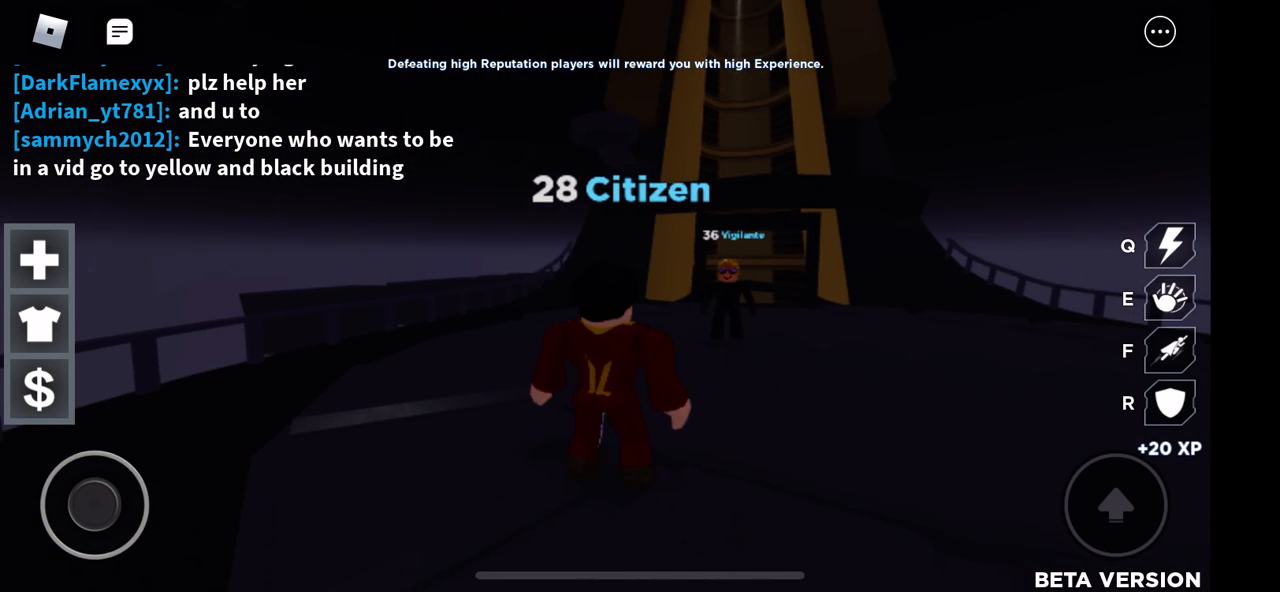
- Send 'Hello' and 'Welcome to the vid' to the Vigilante player, fixing a typo
{"action": "left_click", "coordinate": [118, 31]}
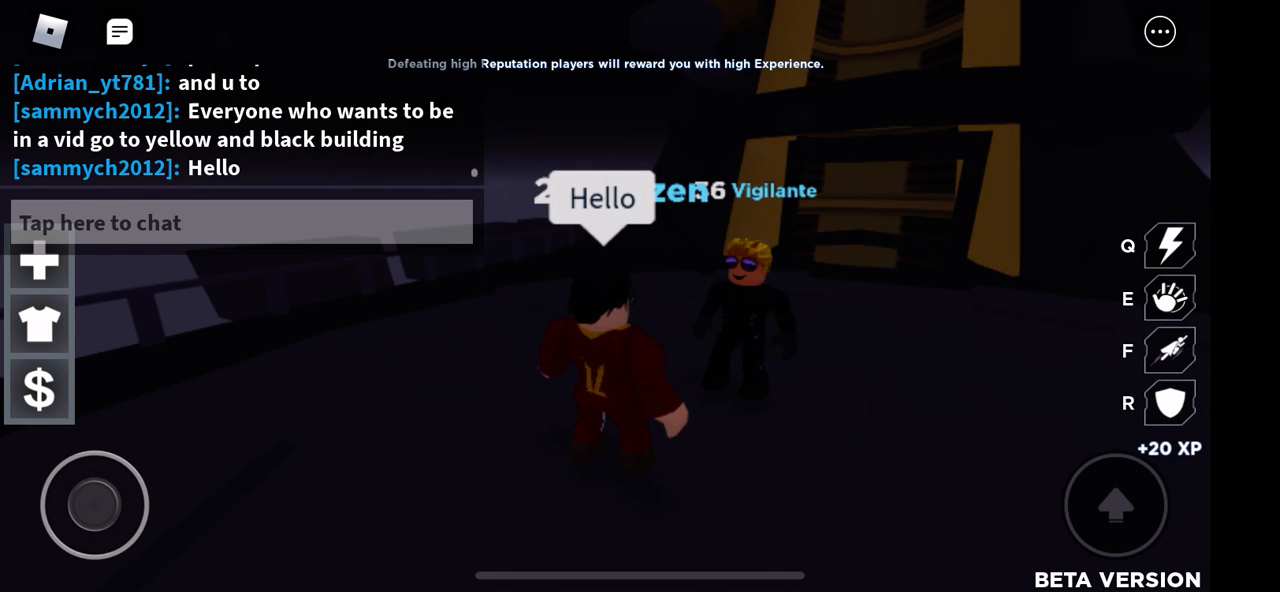
{"action": "left_click", "coordinate": [240, 222]}
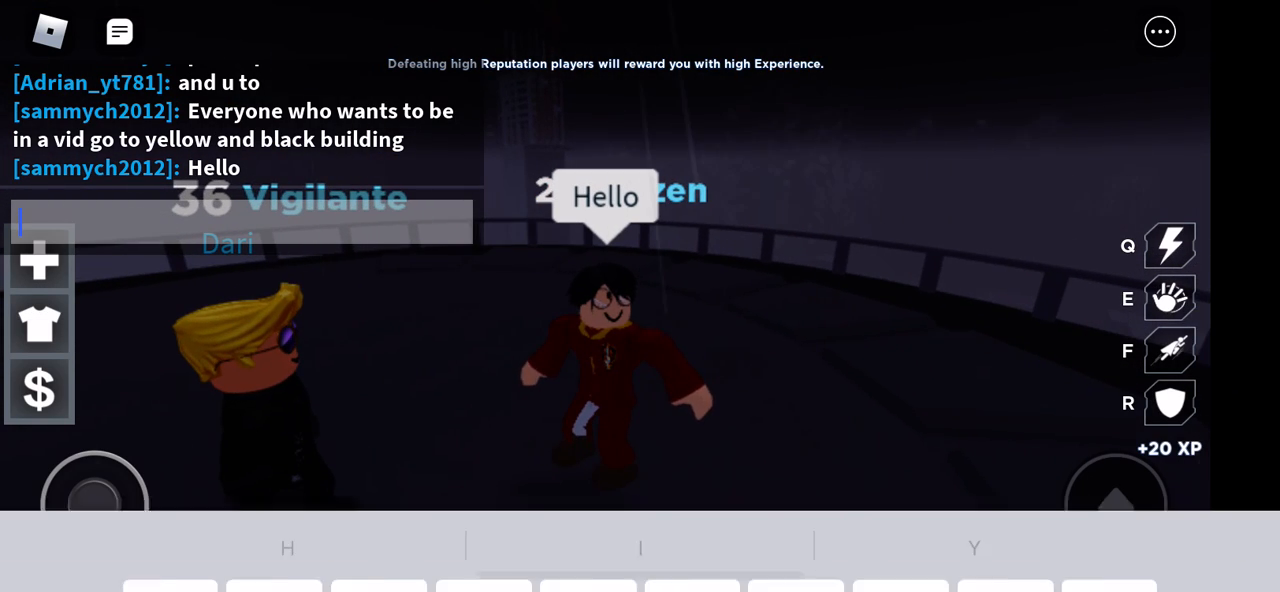
{"action": "type", "text": "Welcoke"}
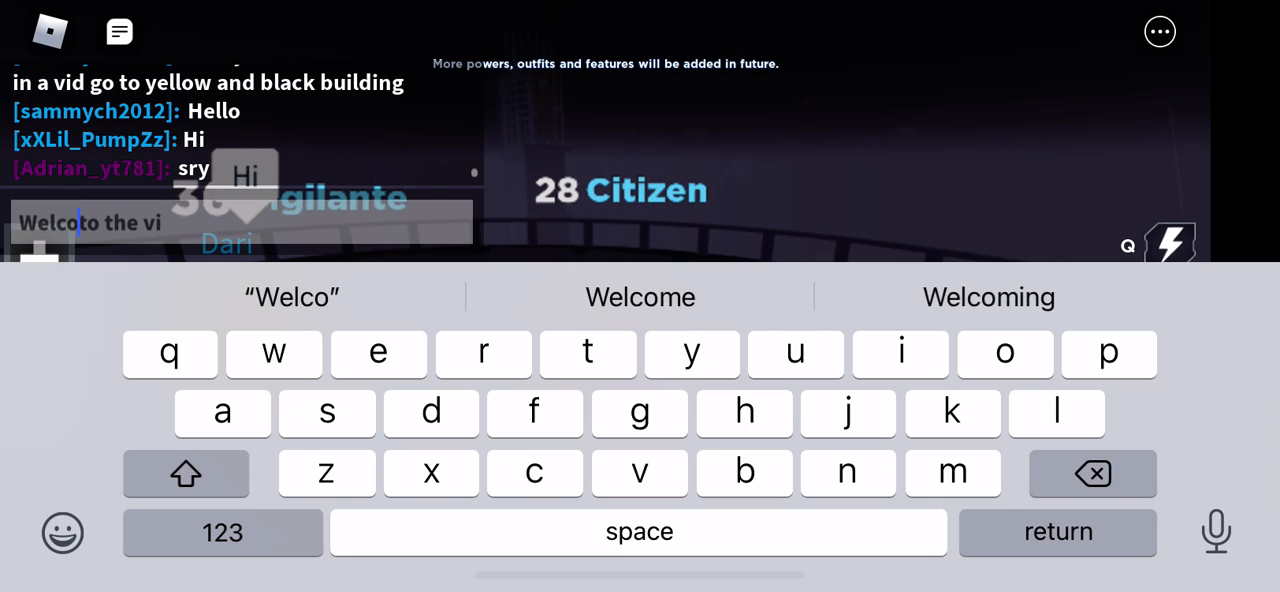
{"action": "left_click", "coordinate": [640, 297]}
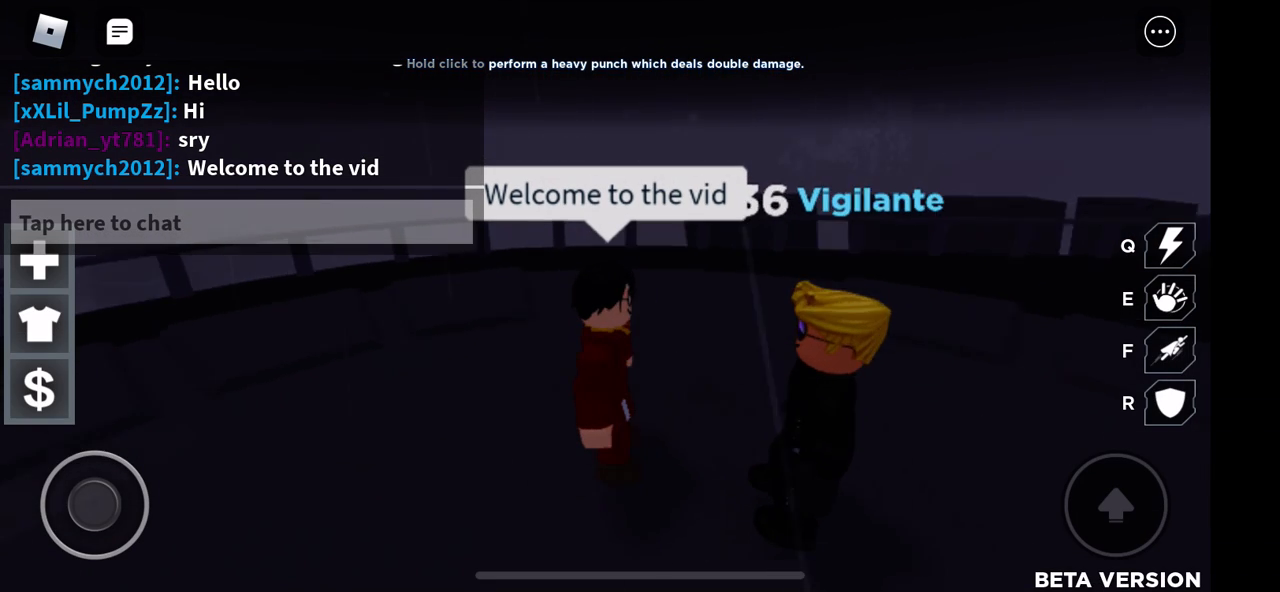
{"action": "left_click", "coordinate": [238, 222]}
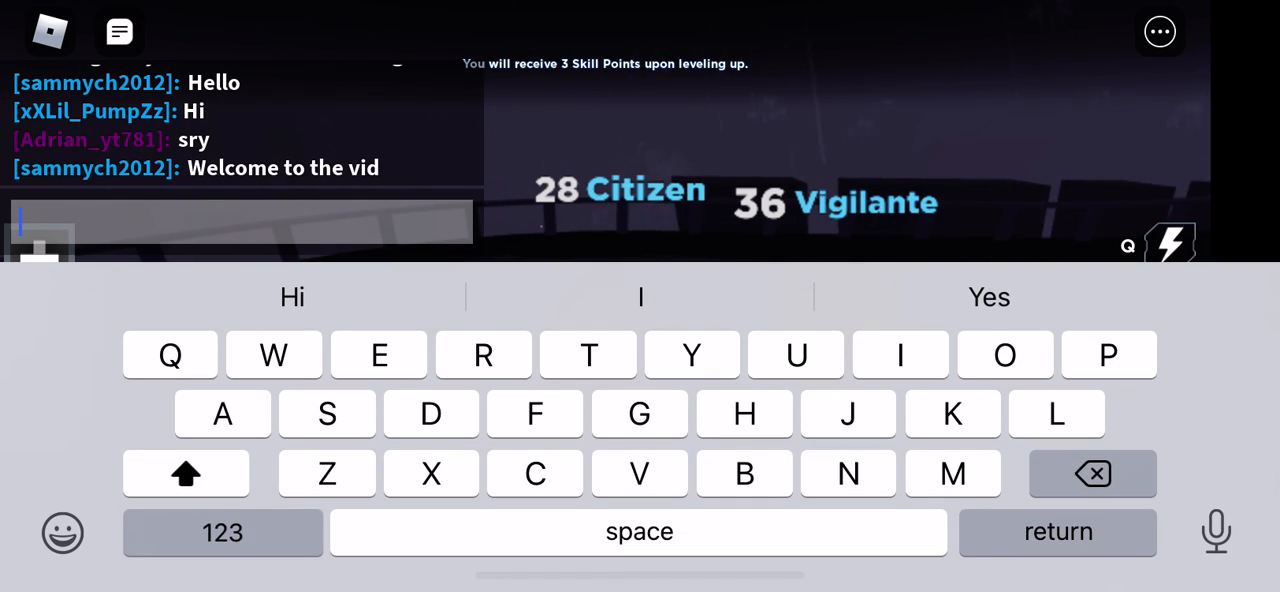
- Reply 'Sammy the explorer' via the keyboard suggestion, then send 'Sorry'
{"action": "type", "text": "Do you wa"}
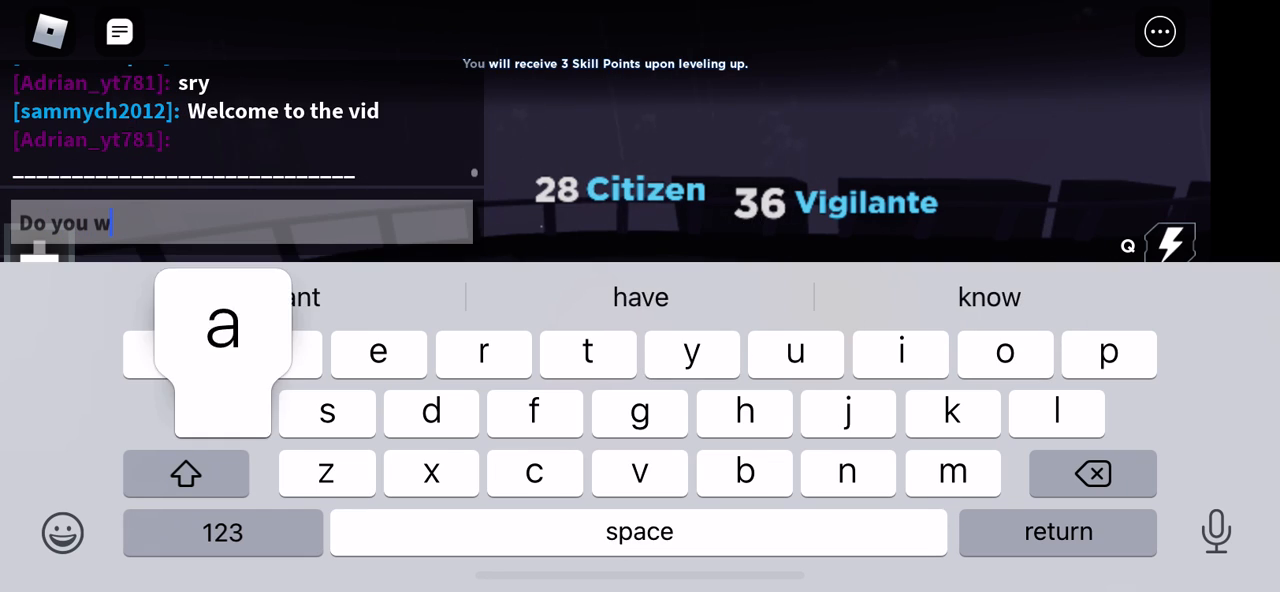
{"action": "type", "text": "nt to s"}
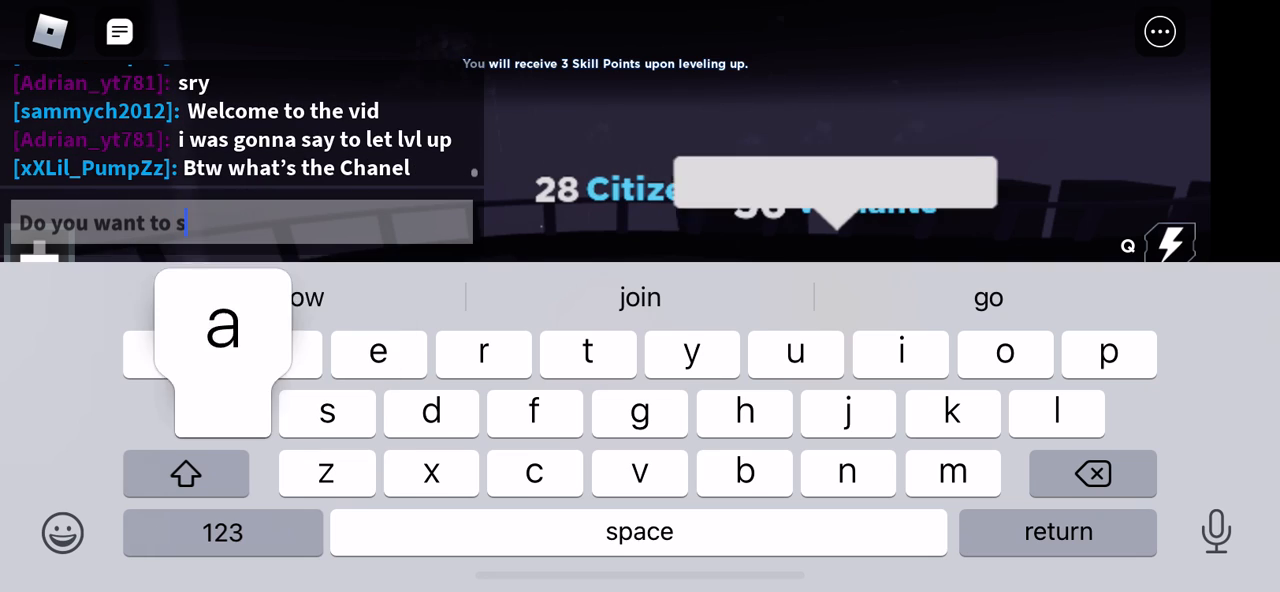
{"action": "key", "text": "backspace"}
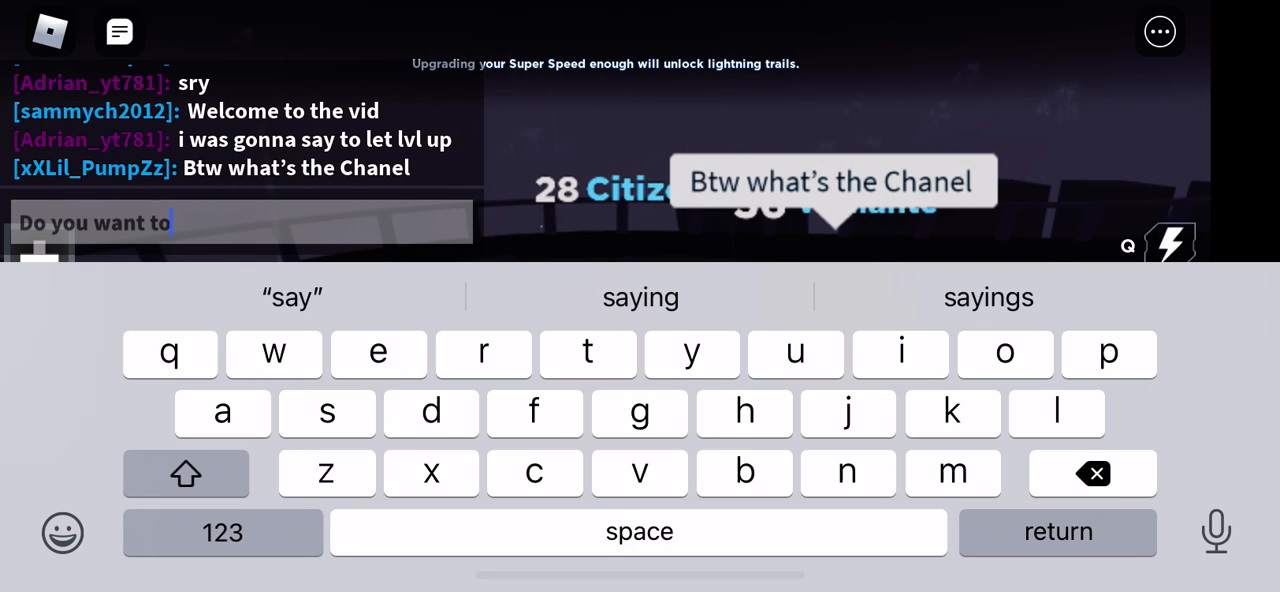
{"action": "left_click", "coordinate": [327, 413]}
{"action": "type", "text": "Sammy the e"}
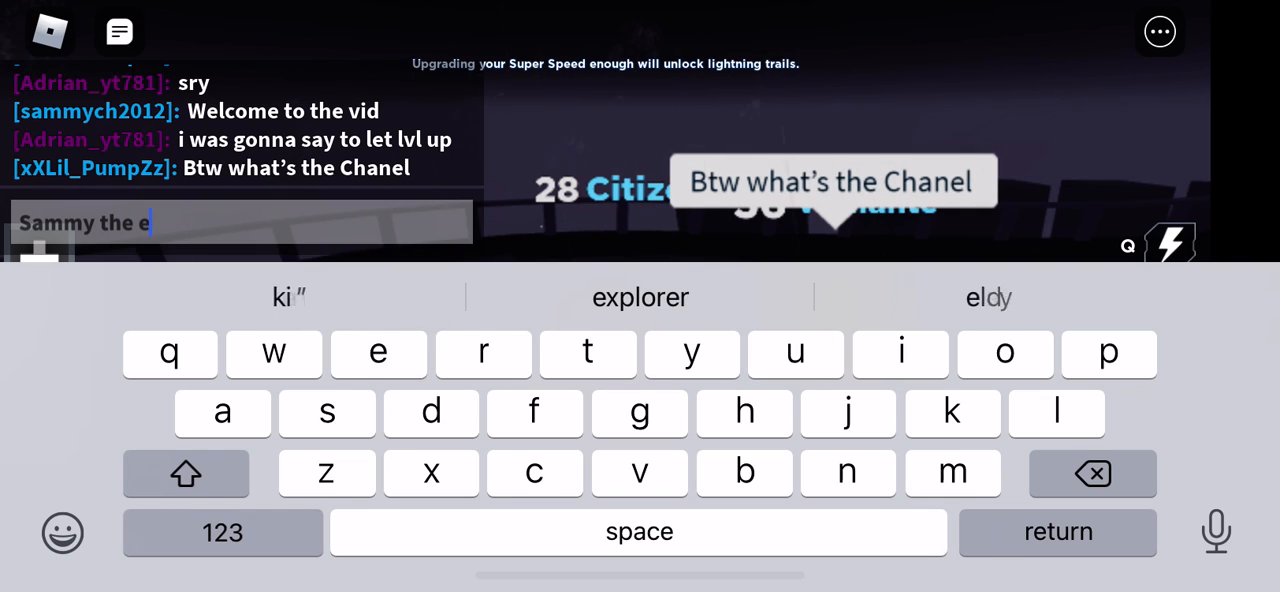
{"action": "left_click", "coordinate": [378, 353]}
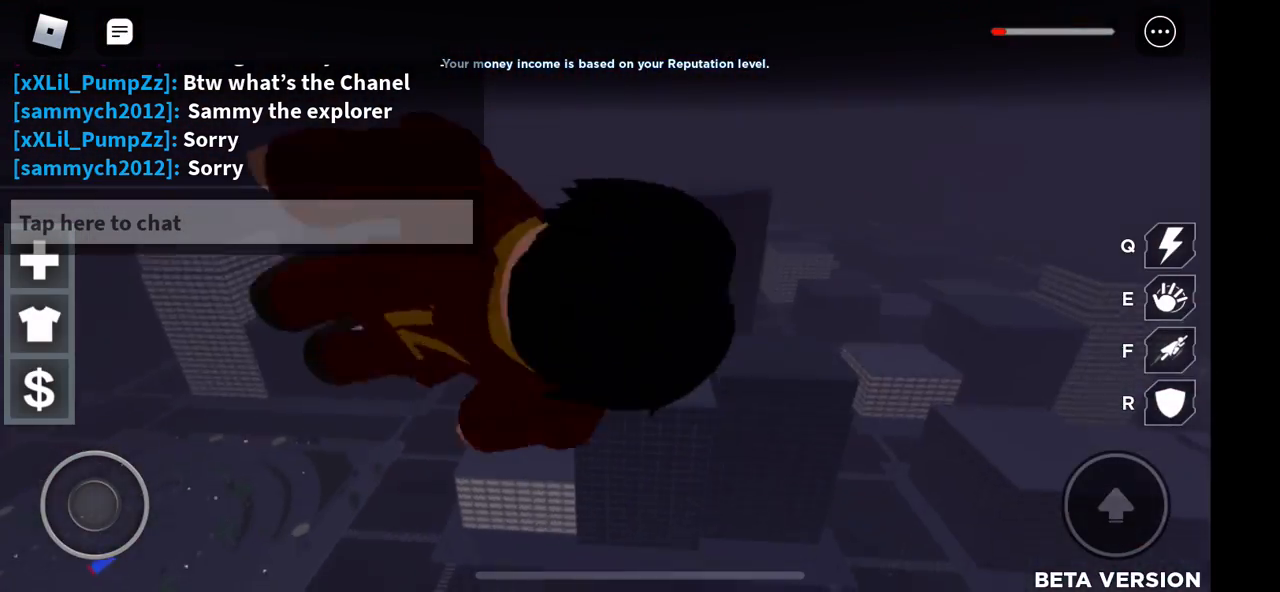
- Send 'Im on mobile' in chat and fly across the night city
{"action": "left_click", "coordinate": [240, 222]}
{"action": "type", "text": "Im on"}
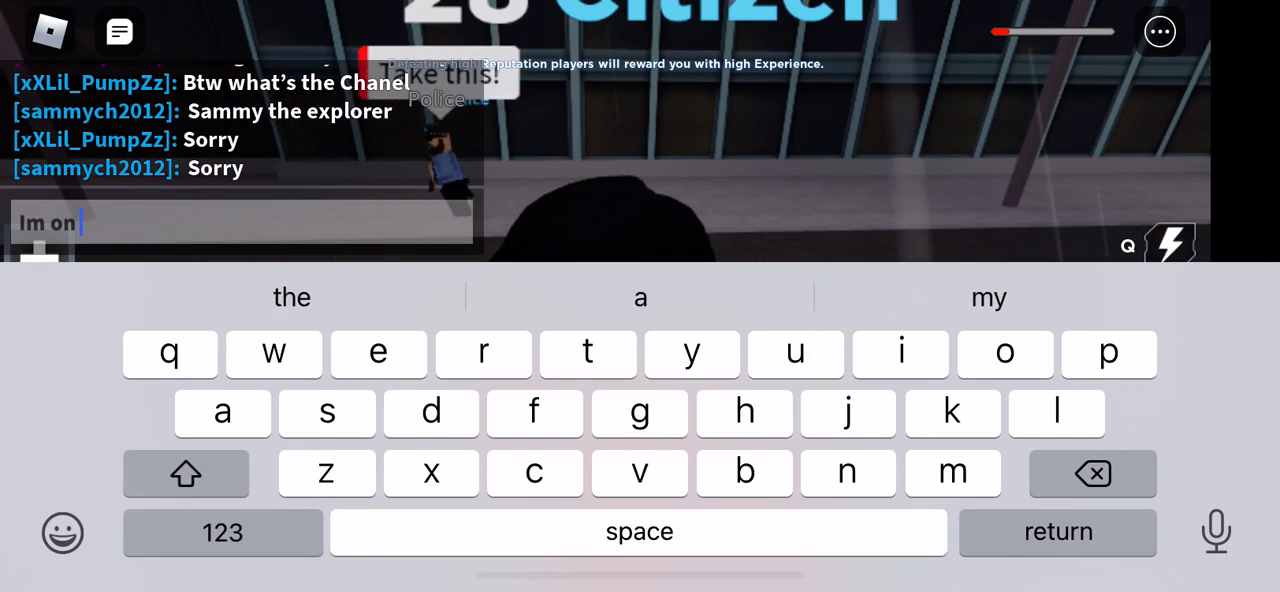
{"action": "type", "text": "mobile"}
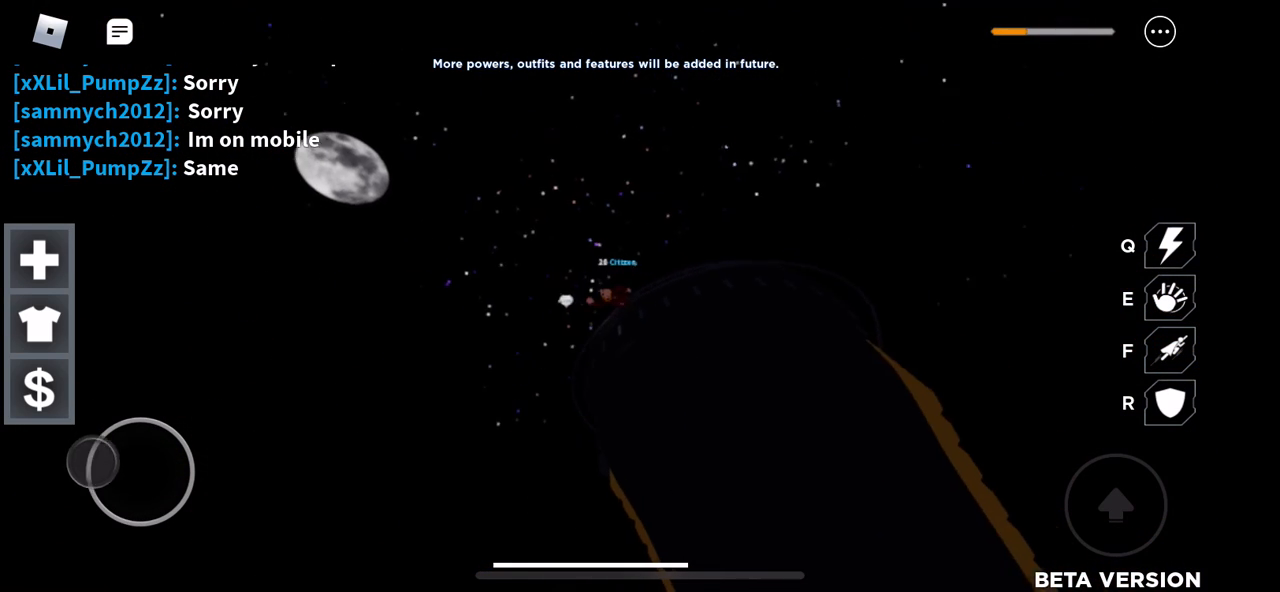
{"action": "left_click_drag", "start_coordinate": [150, 470], "coordinate": [95, 505]}
{"action": "type", "text": "Do you have anything you want to say to"}
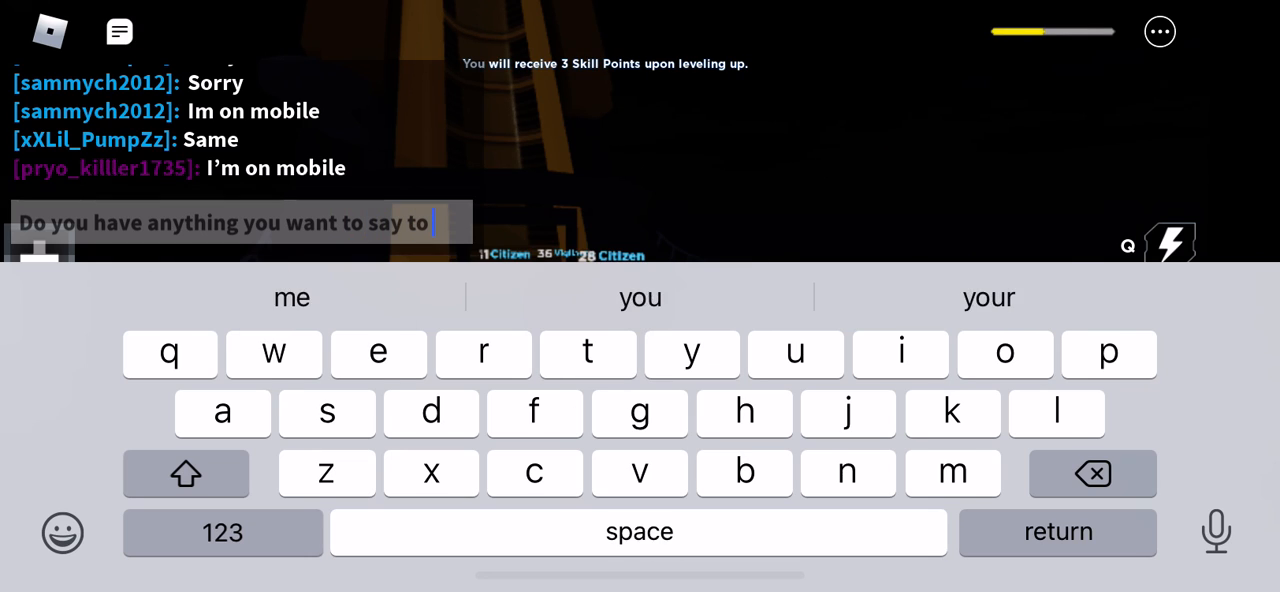
- Send 'Do you have anything you want to say to the viewers?' using the word suggestion
{"action": "type", "text": "the vi"}
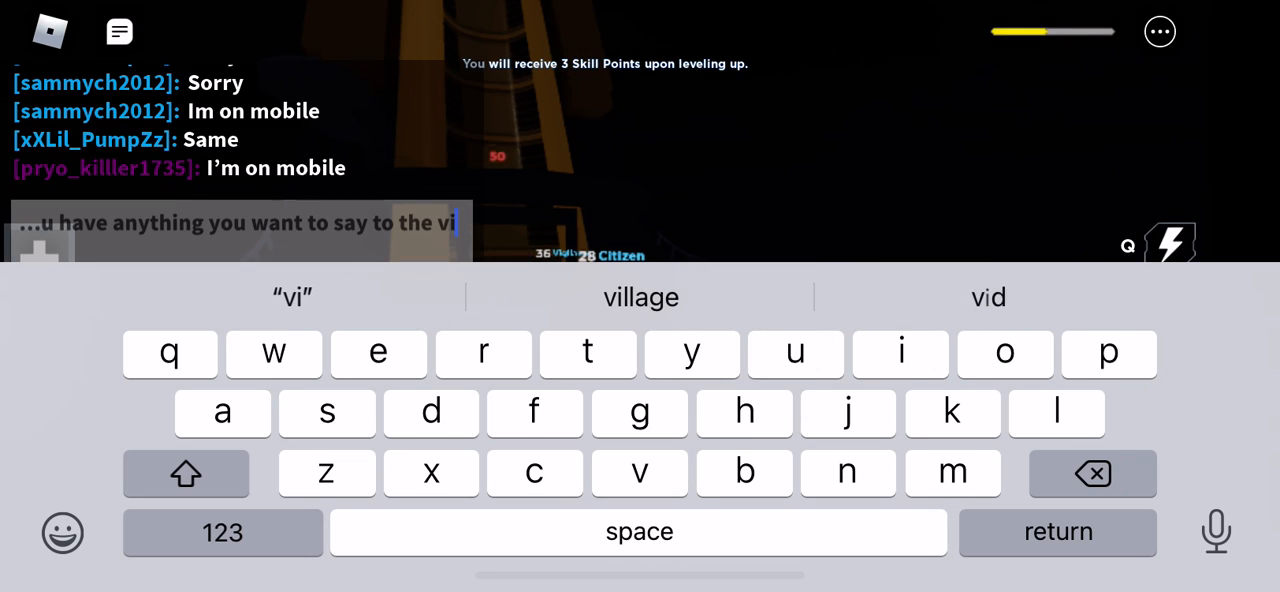
{"action": "type", "text": "ew"}
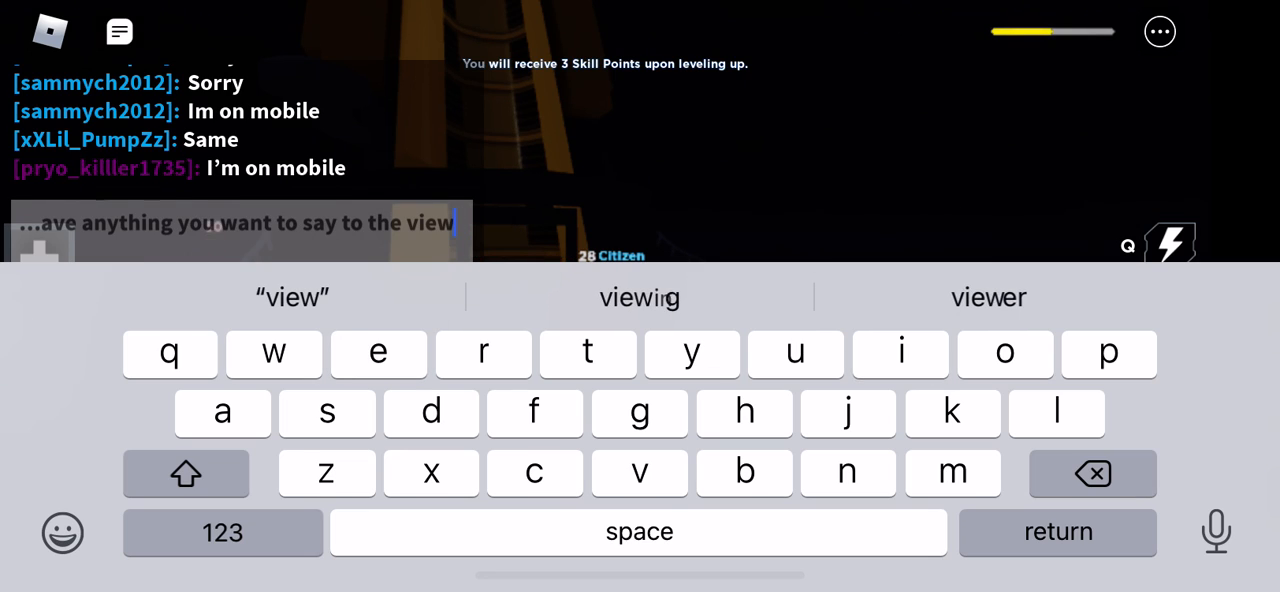
{"action": "left_click", "coordinate": [222, 532]}
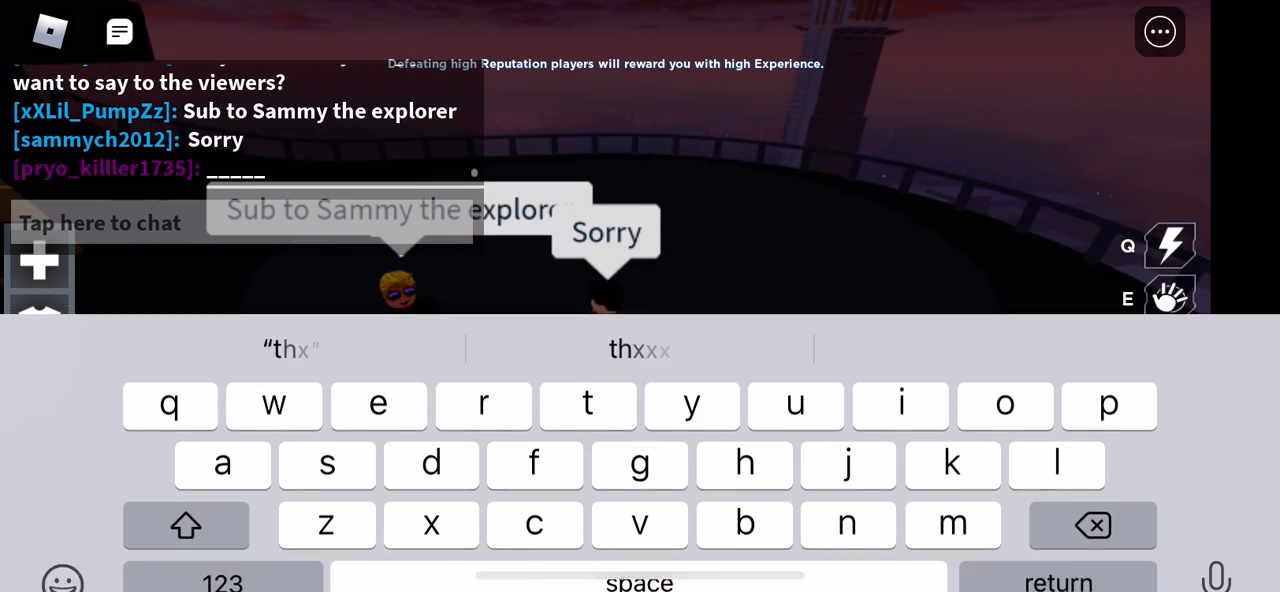
- Send 'And thx' in chat and compose 'Lets show them what powers do'
{"action": "key", "text": "return"}
{"action": "type", "text": "Lets show them"}
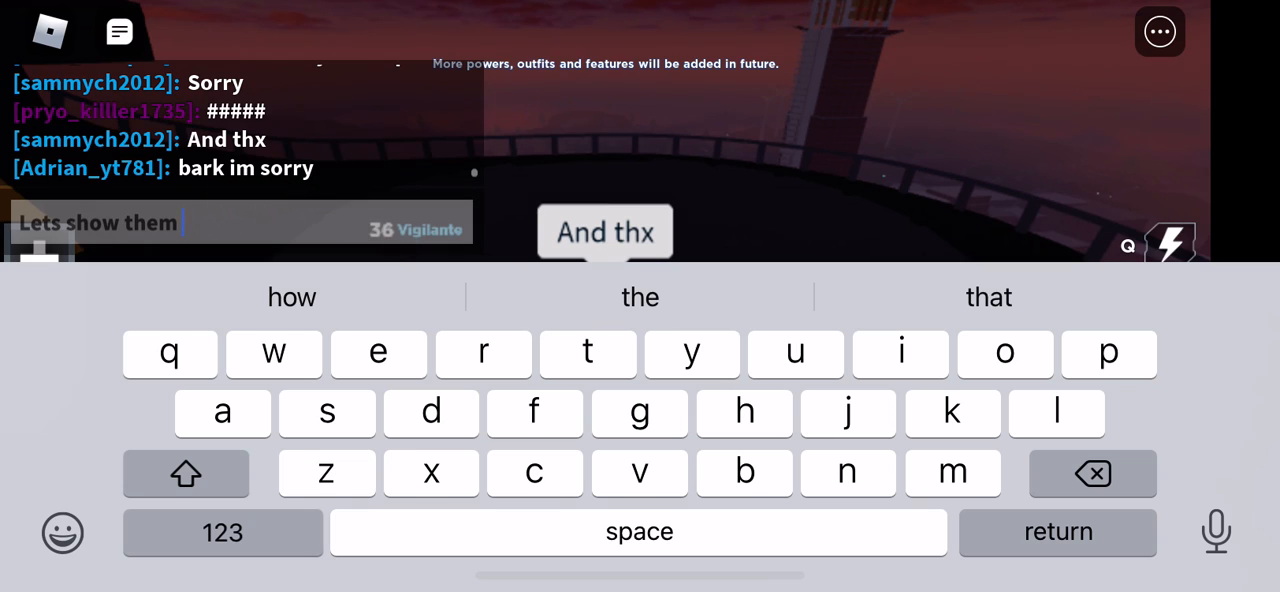
{"action": "left_click", "coordinate": [273, 354]}
{"action": "type", "text": " how powers"}
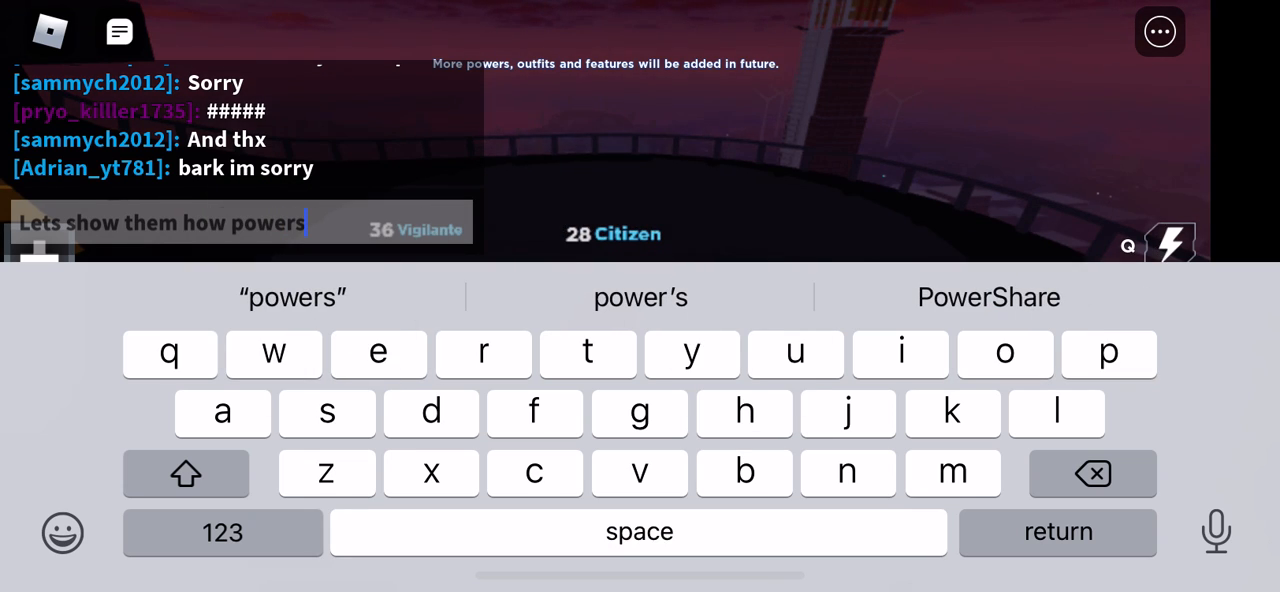
{"action": "left_click", "coordinate": [1092, 473]}
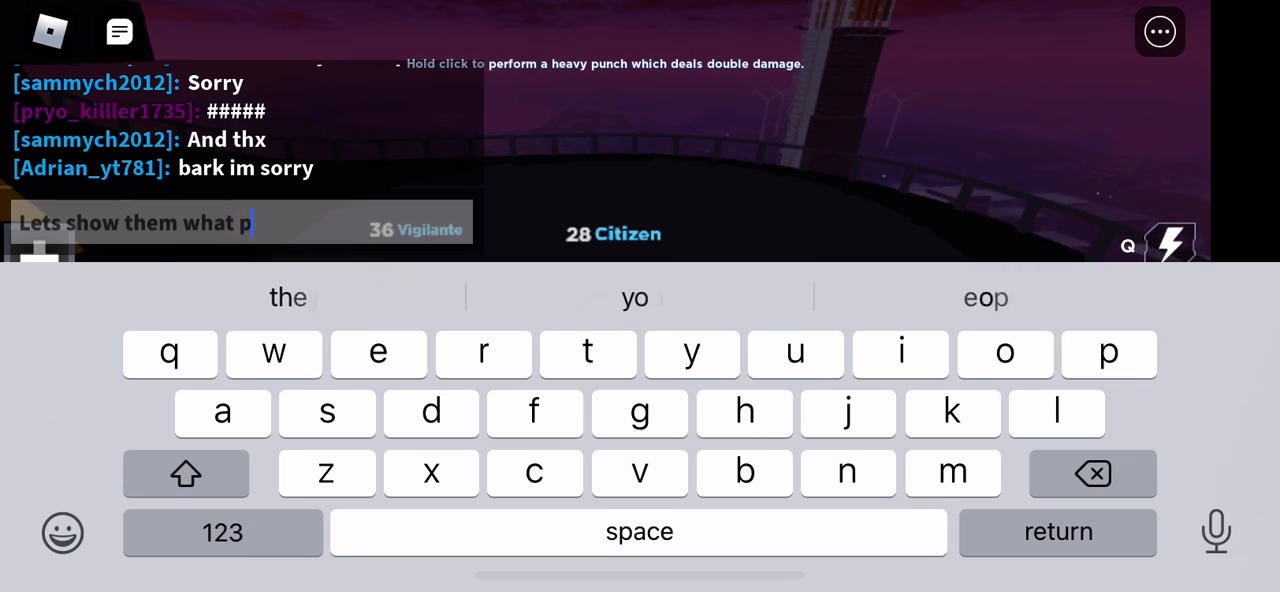
{"action": "type", "text": "owers do"}
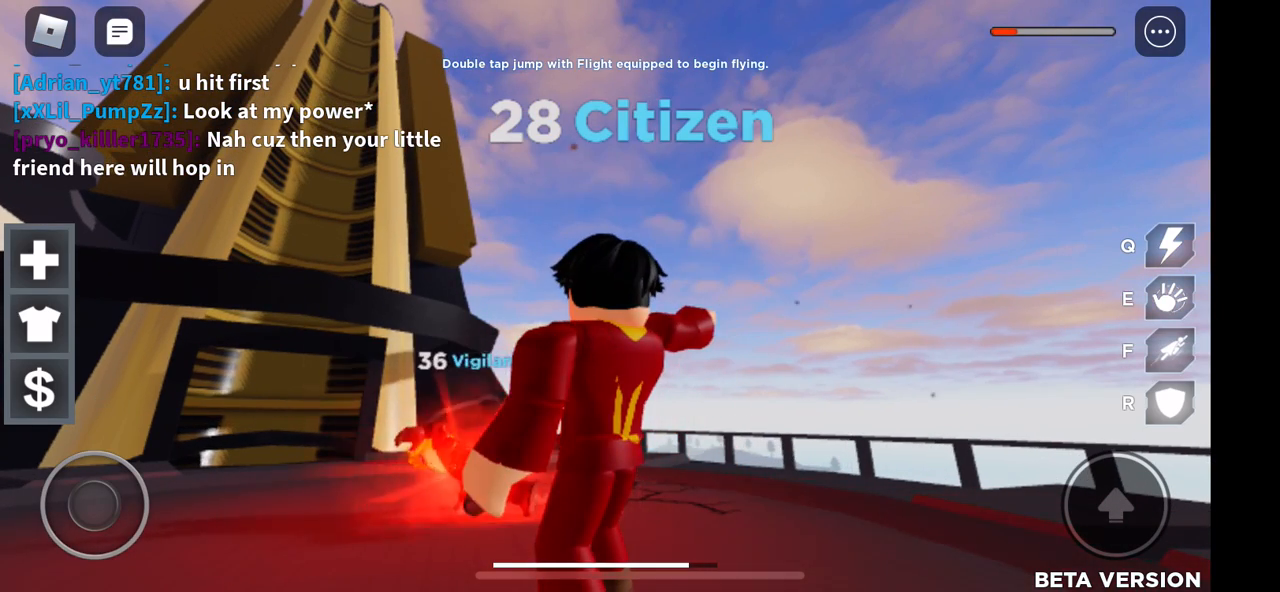
- Move the hero across the rooftop and send 'Hit me' in chat
{"action": "left_click_drag", "start_coordinate": [95, 505], "coordinate": [130, 455]}
{"action": "type", "text": "Hit"}
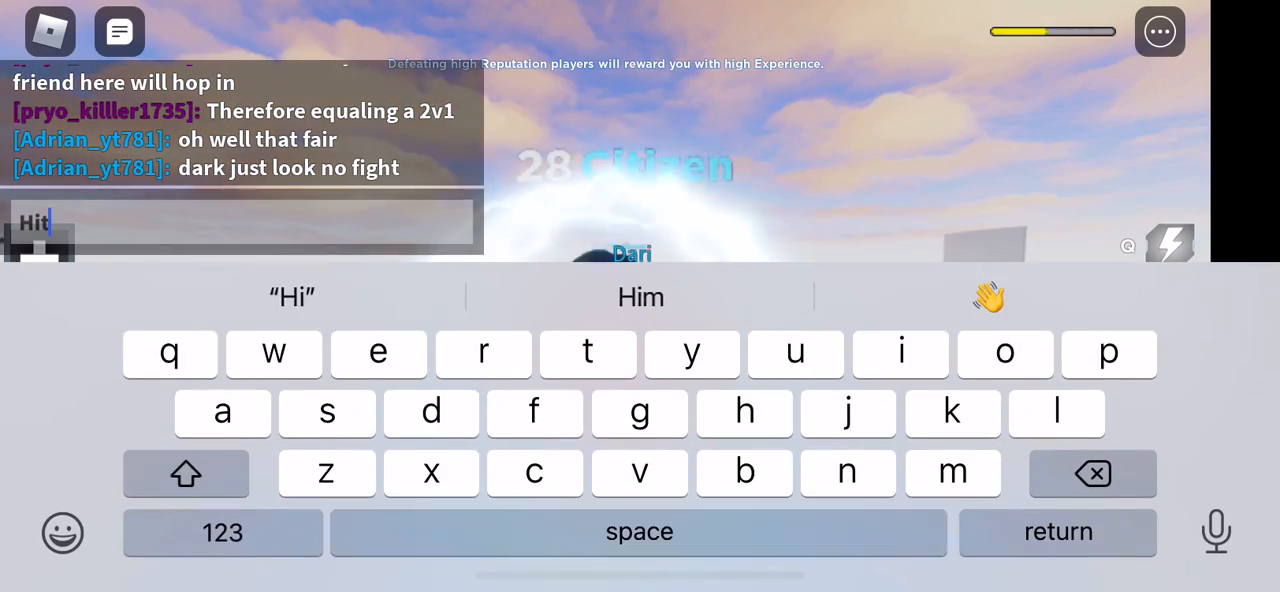
{"action": "type", "text": " me"}
{"action": "key", "text": "return"}
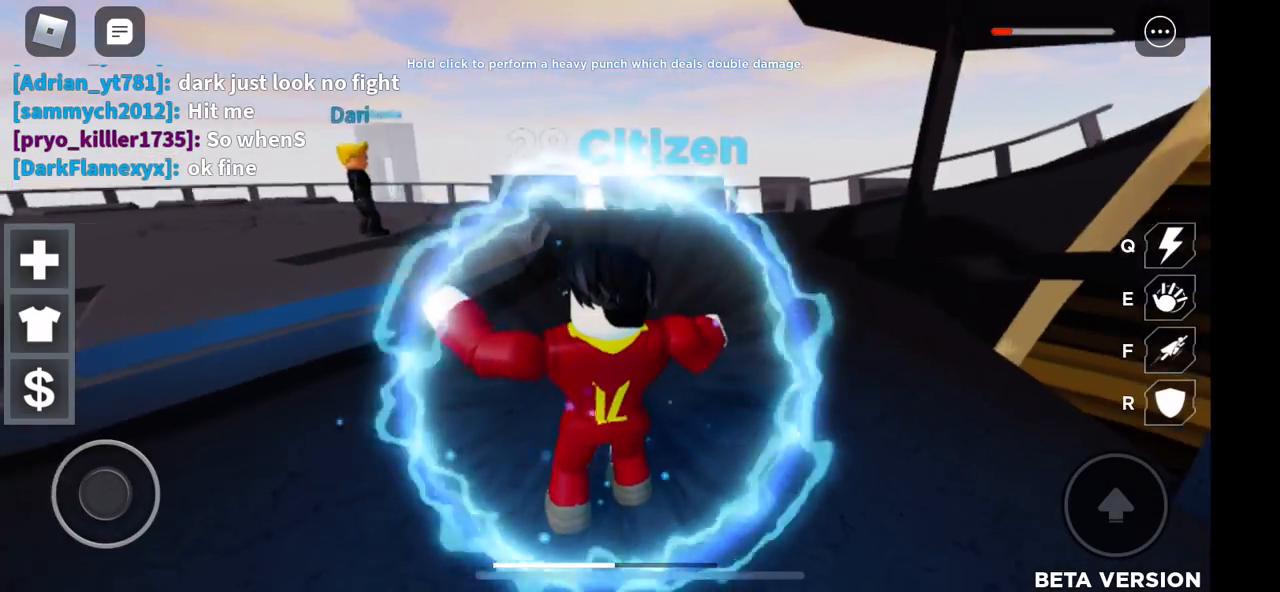
- Punch the blond opponent in a rooftop 1v1, toggling the chat keyboard in between
{"action": "left_click", "coordinate": [118, 31]}
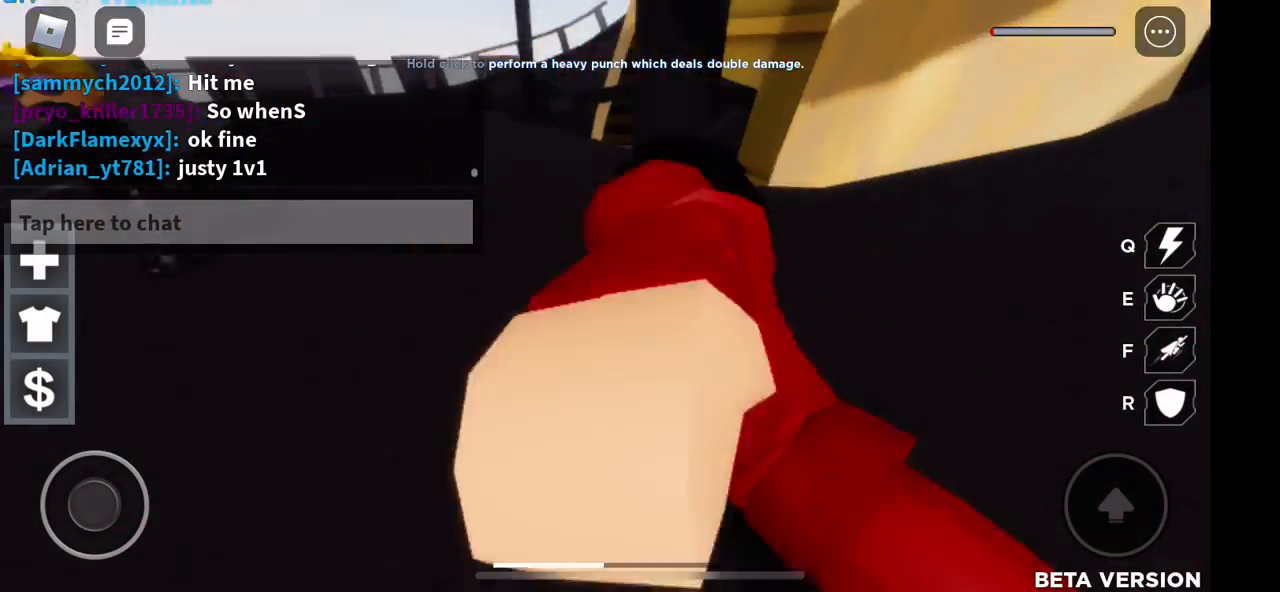
{"action": "left_click", "coordinate": [240, 222]}
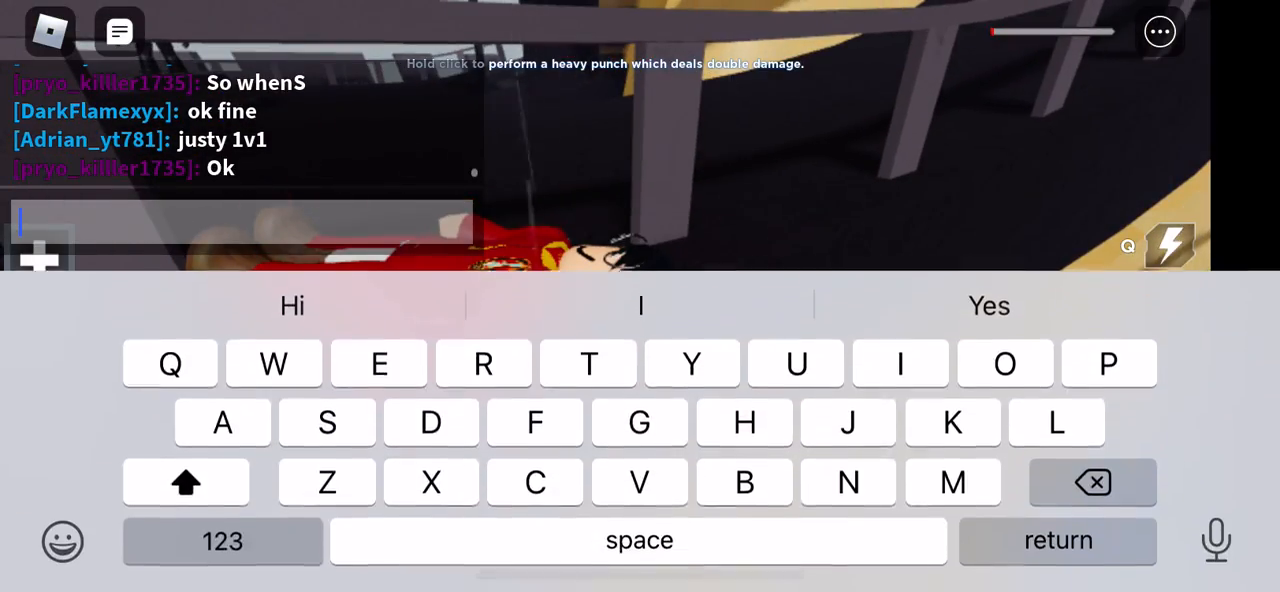
{"action": "left_click", "coordinate": [327, 422]}
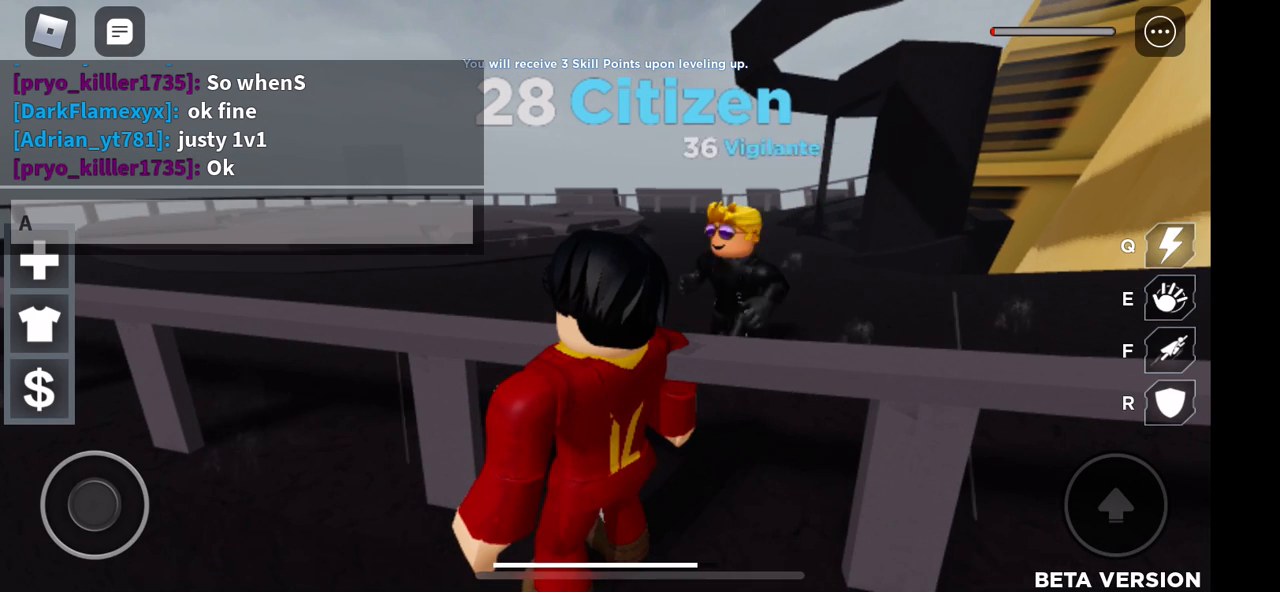
{"action": "left_click", "coordinate": [240, 222]}
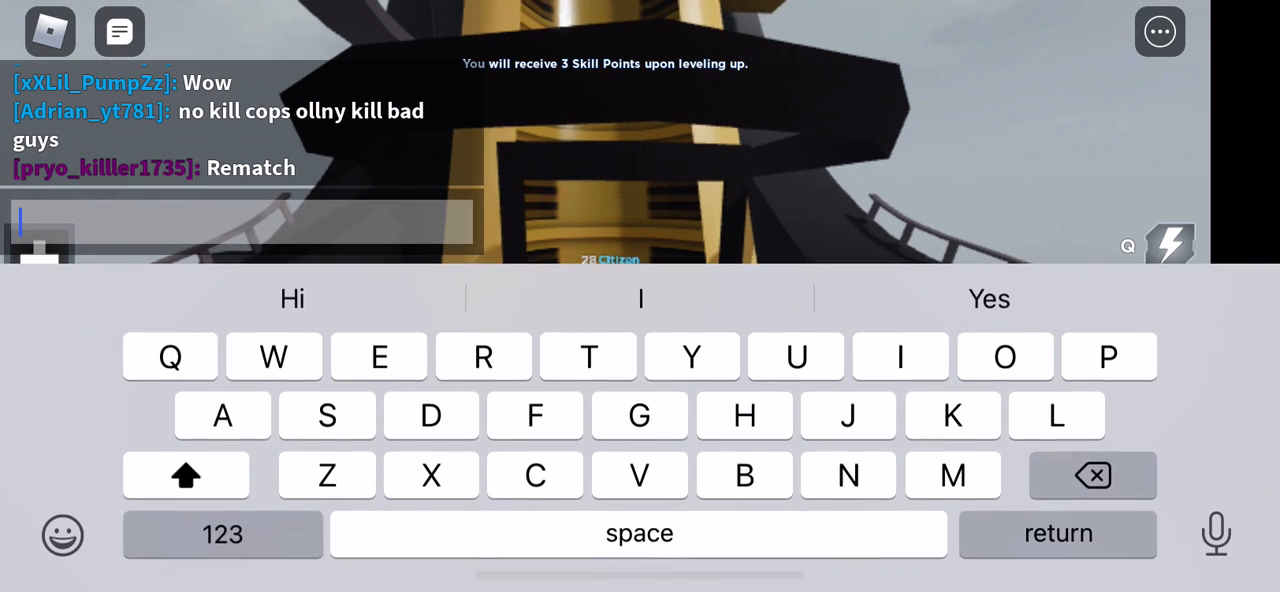
- Send 'And thats the end of the vid' and 'Bye guys', then start another message
{"action": "type", "text": "And thats t"}
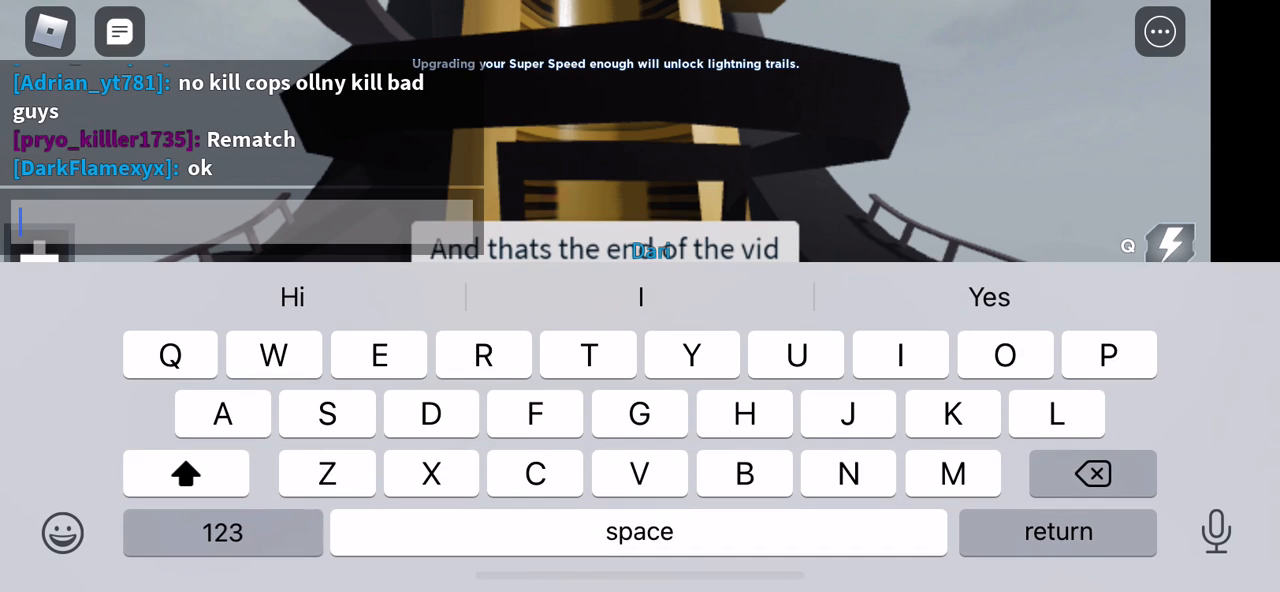
{"action": "type", "text": "Bye guys"}
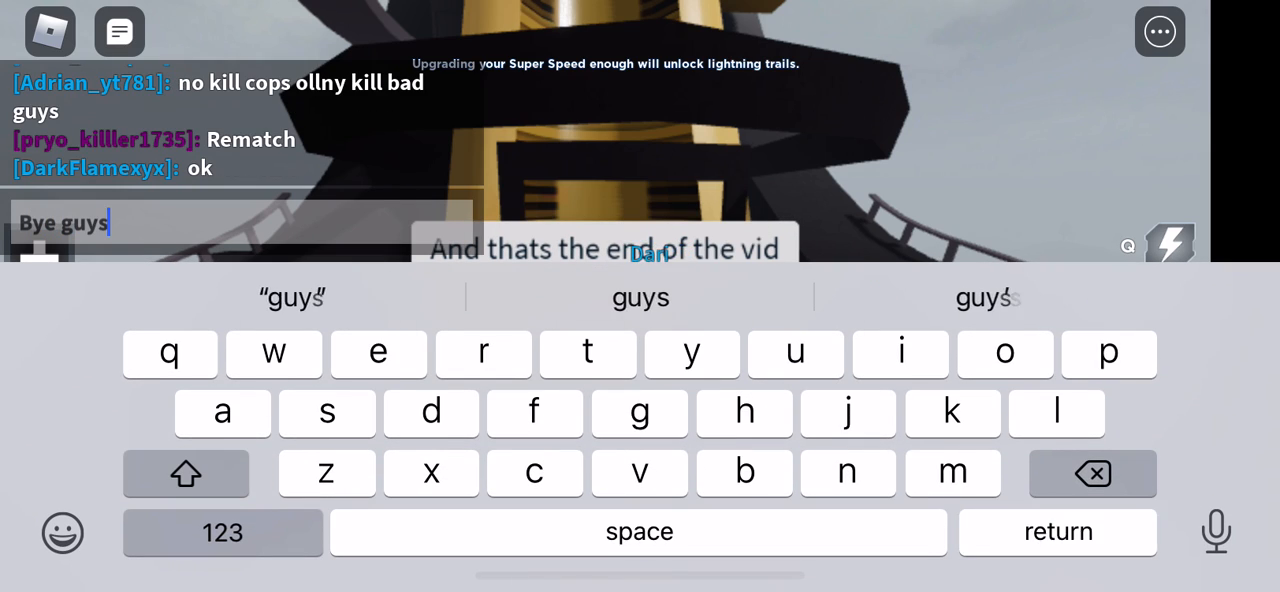
{"action": "key", "text": "Return"}
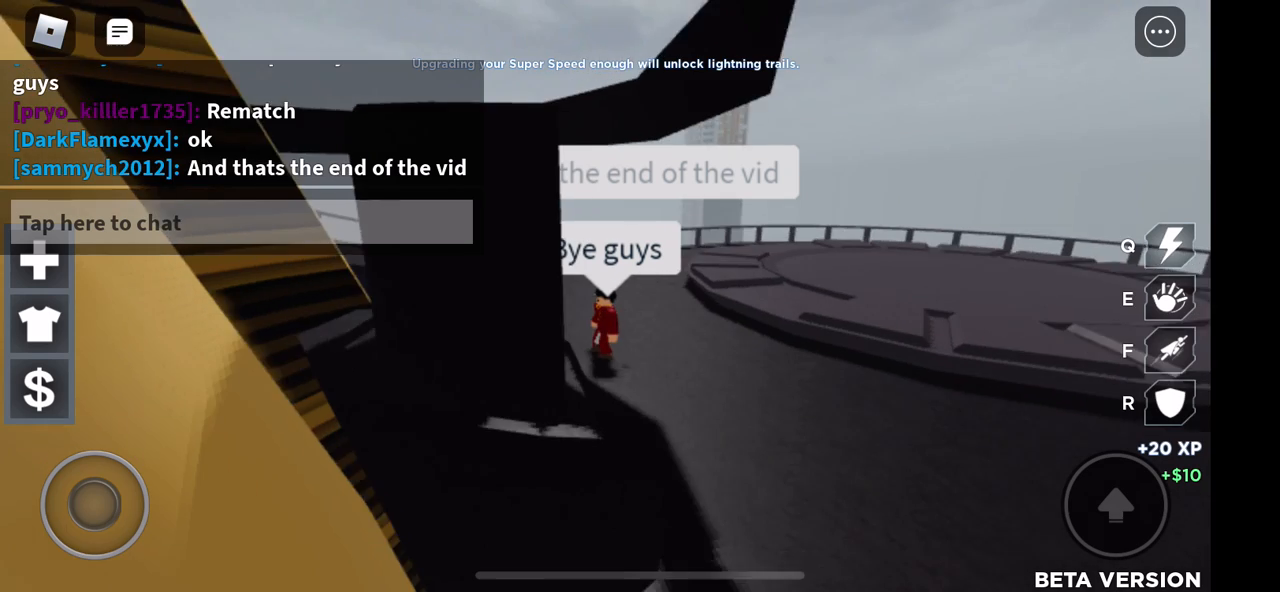
{"action": "left_click", "coordinate": [240, 222]}
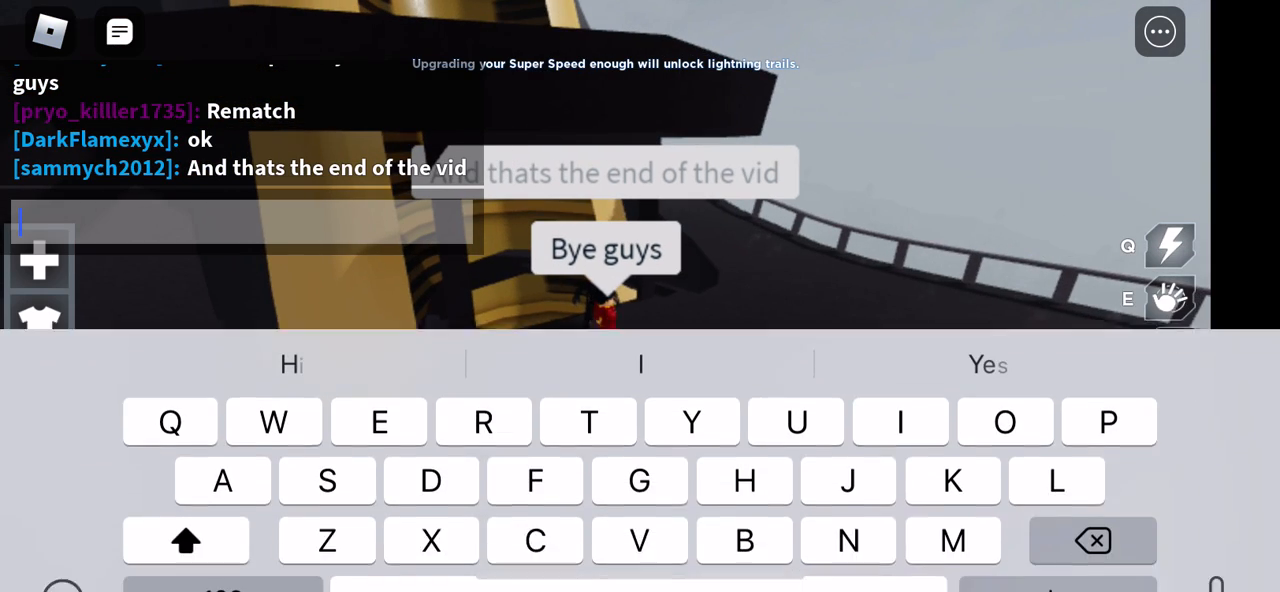